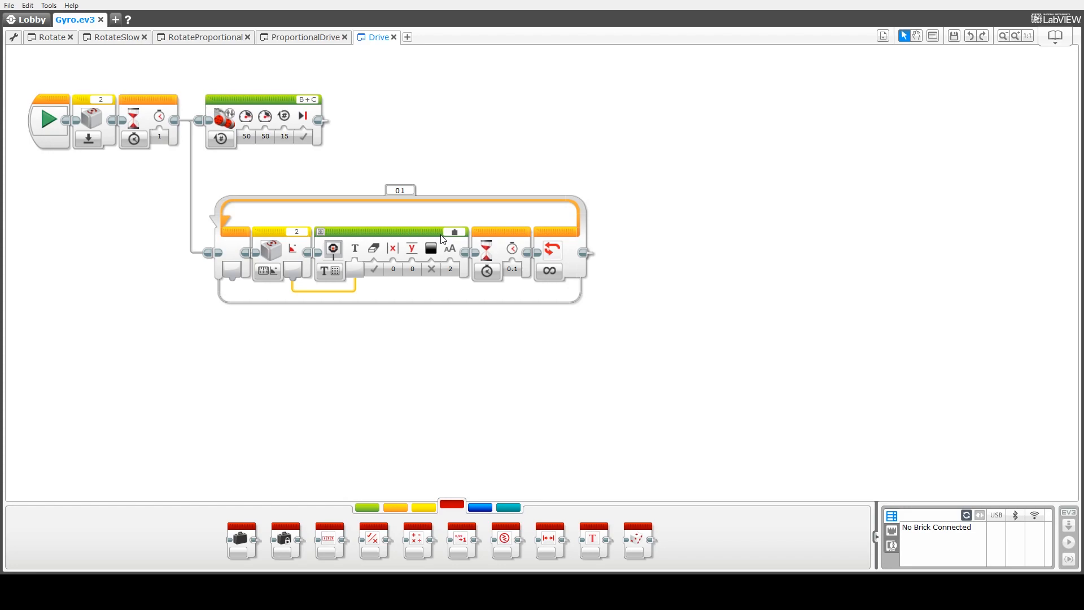
mouse_move(108, 143)
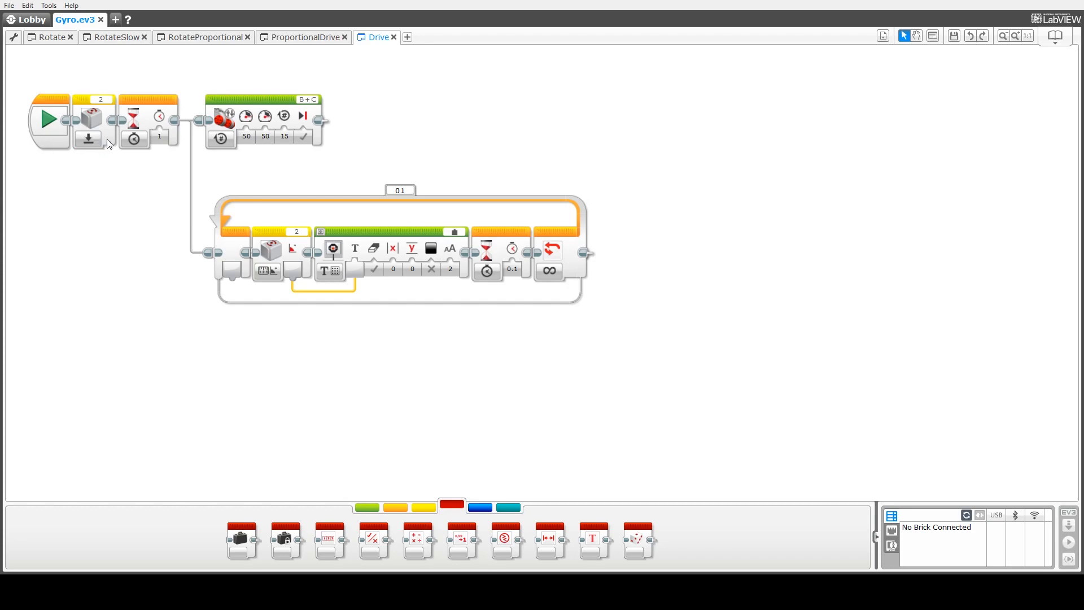
mouse_move(96, 127)
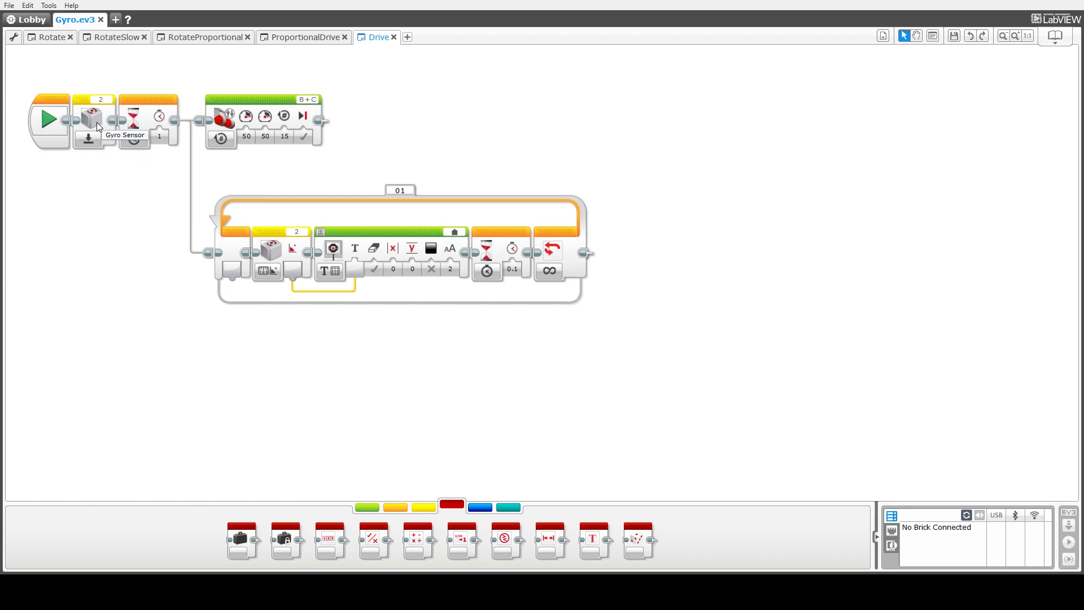
mouse_move(83, 100)
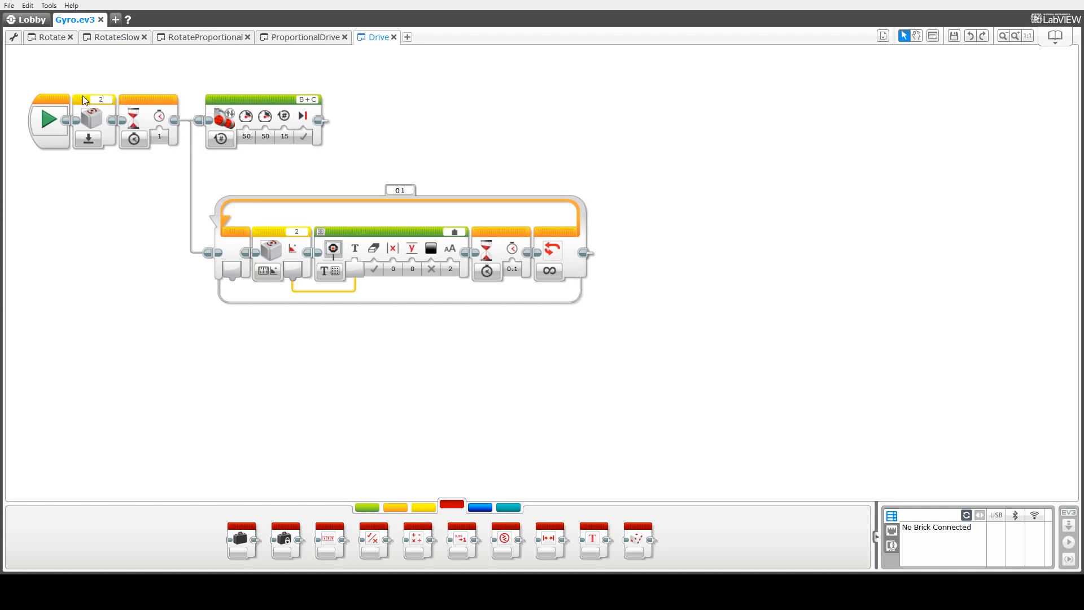
mouse_move(83, 101)
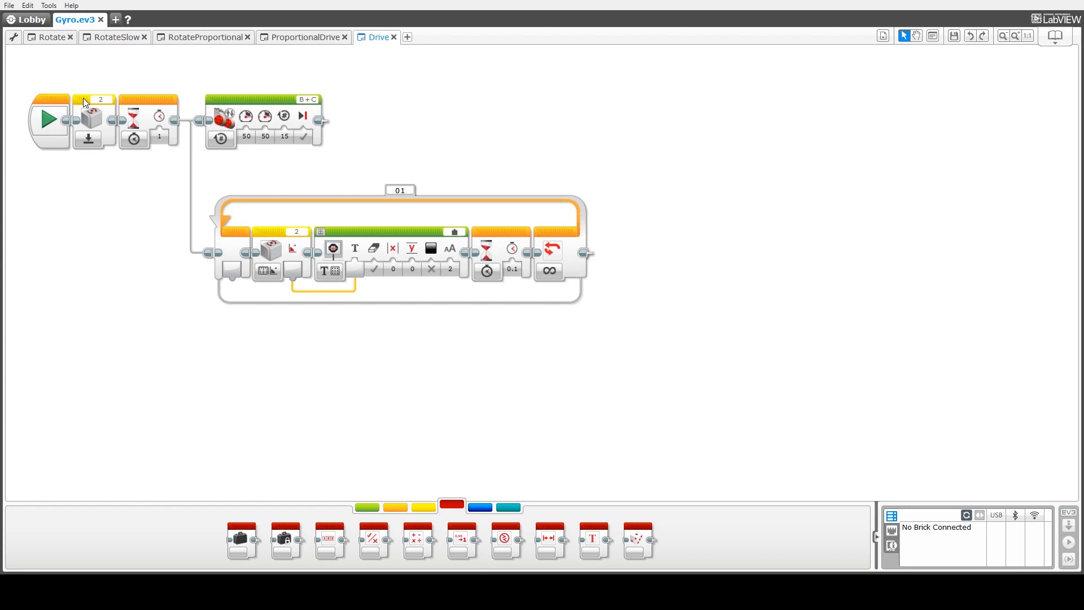
mouse_move(147, 102)
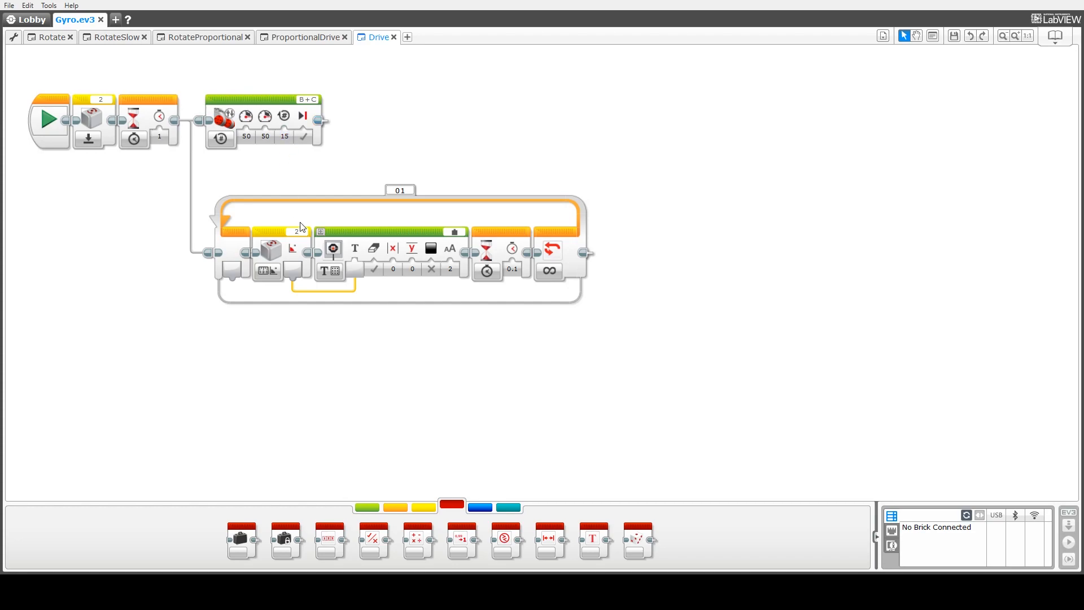
mouse_move(382, 209)
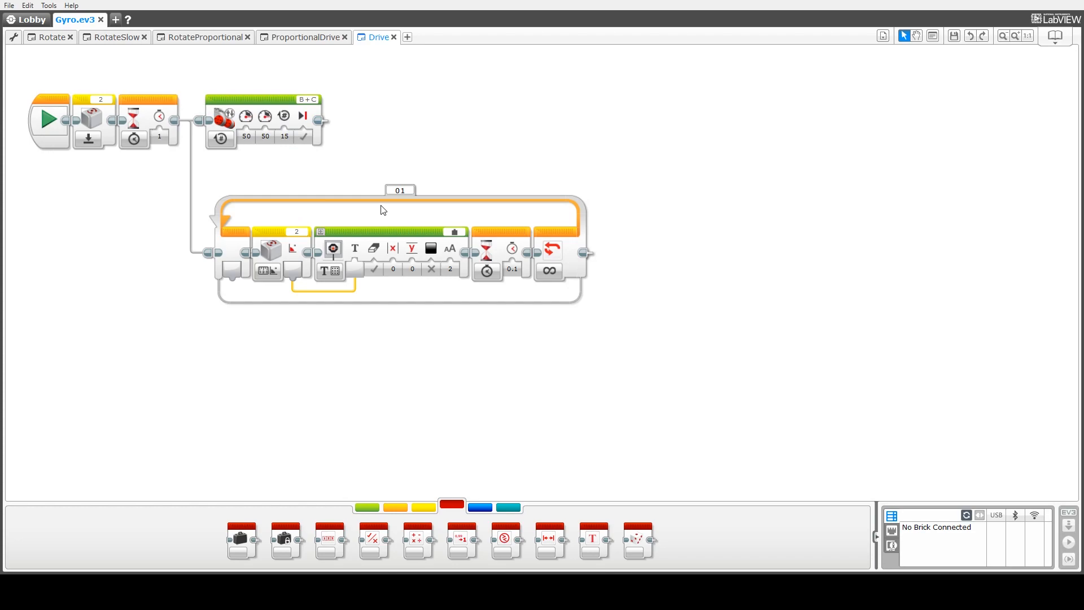
mouse_move(187, 246)
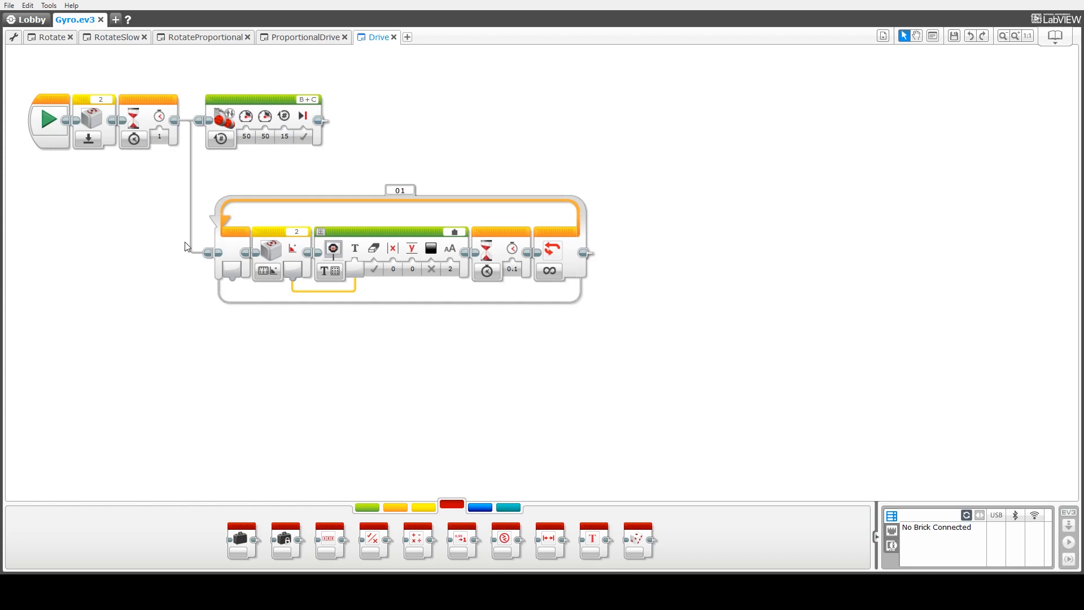
mouse_move(276, 216)
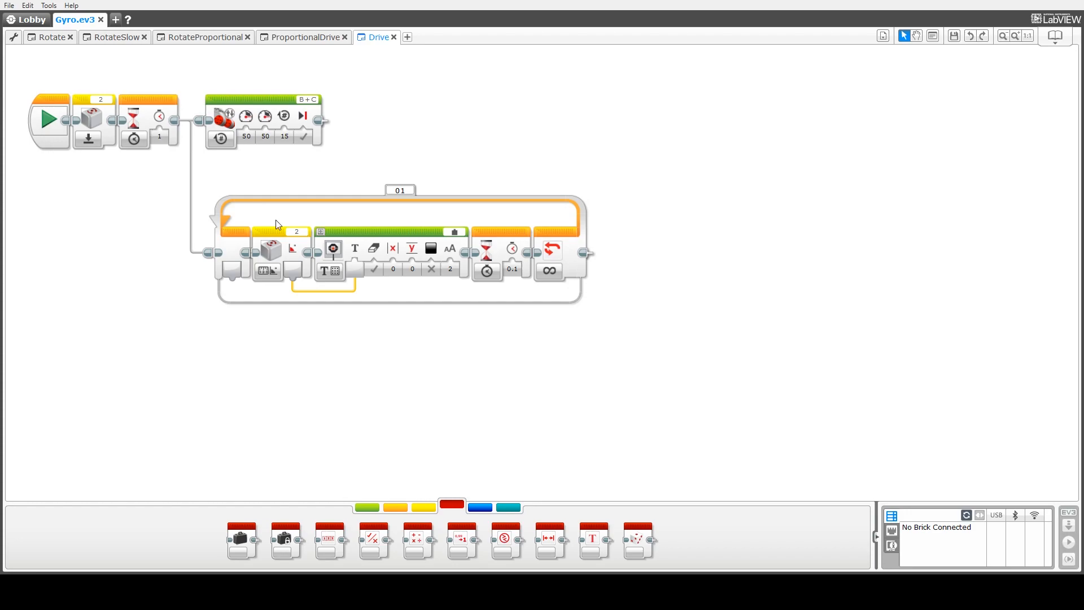
mouse_move(277, 233)
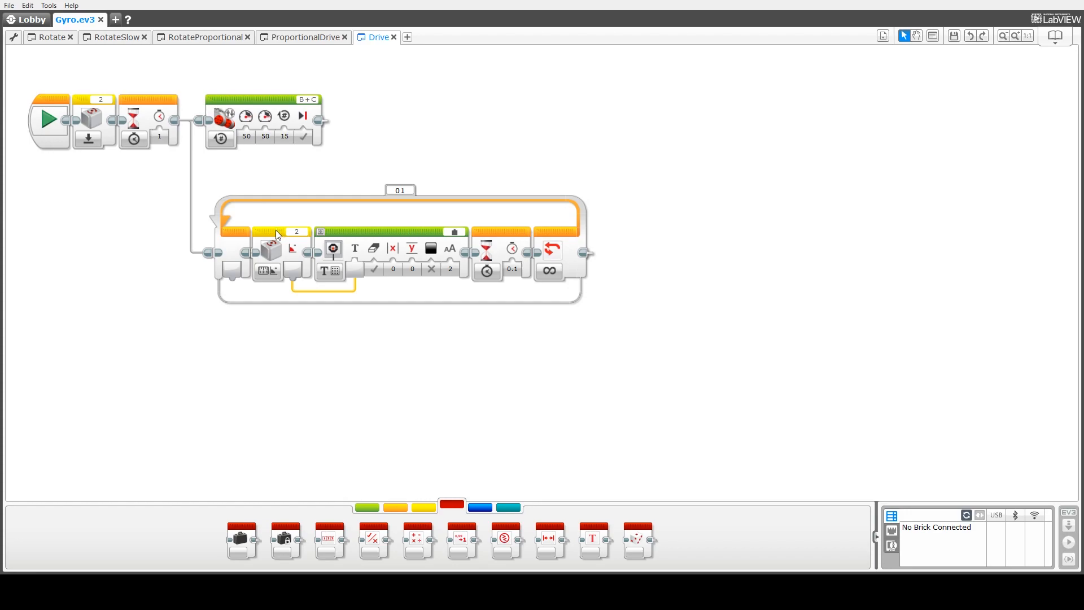
mouse_move(353, 246)
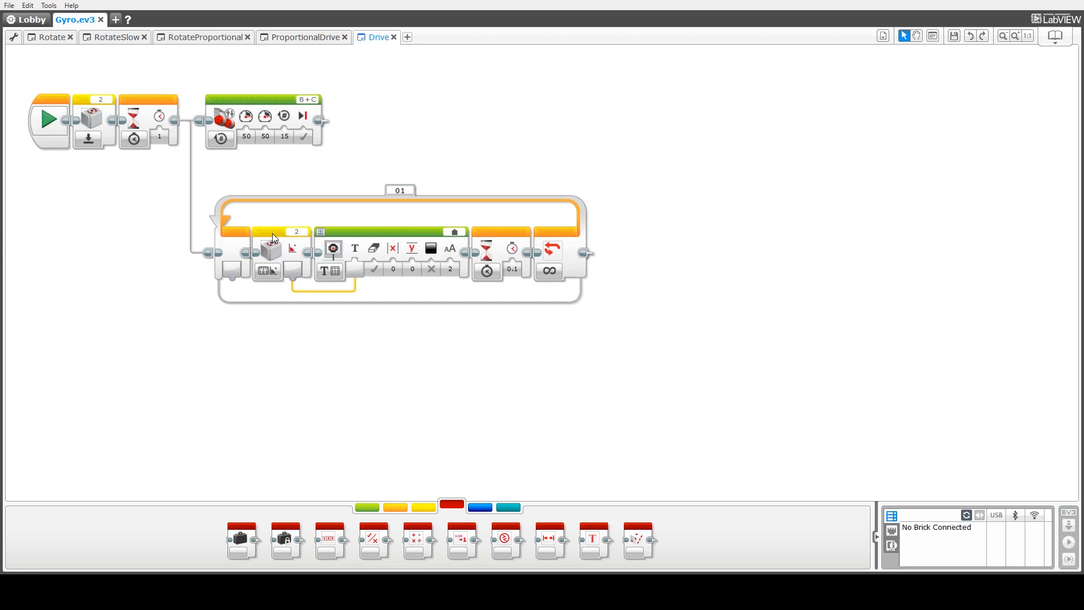
mouse_move(411, 247)
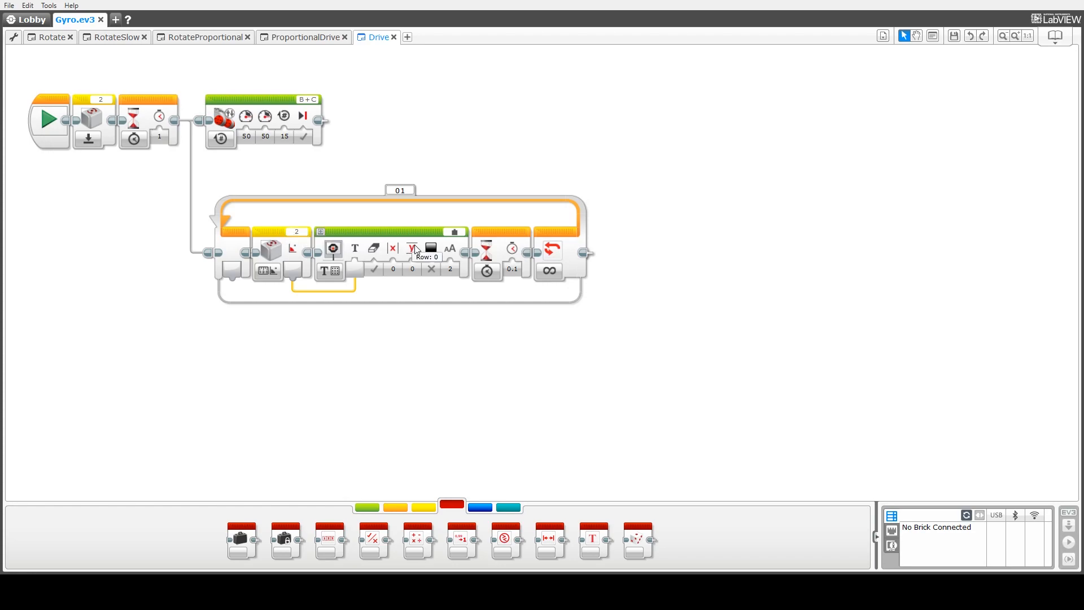
mouse_move(407, 234)
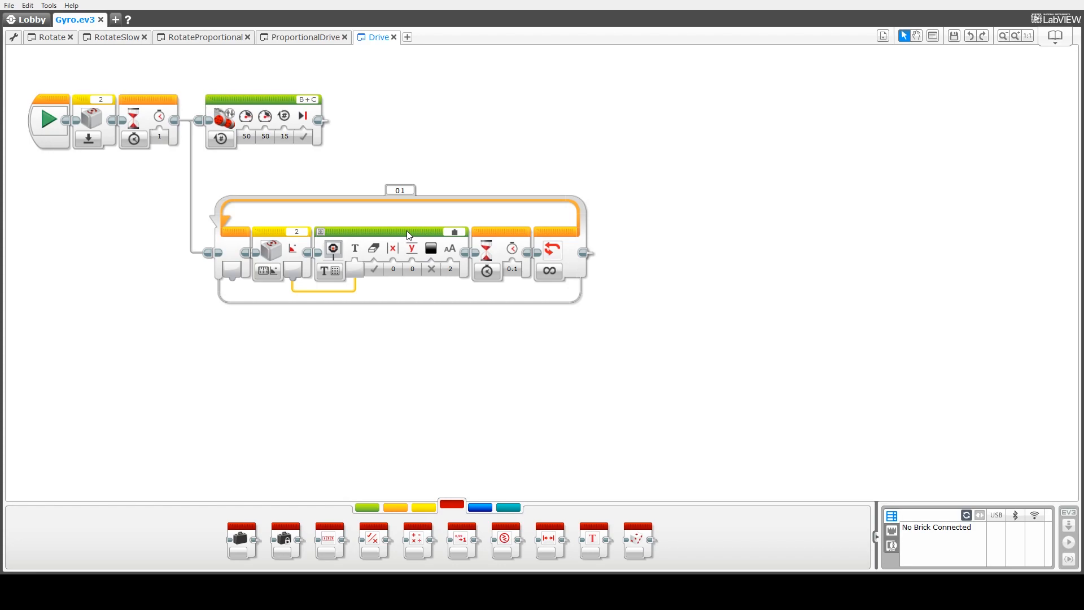
mouse_move(497, 234)
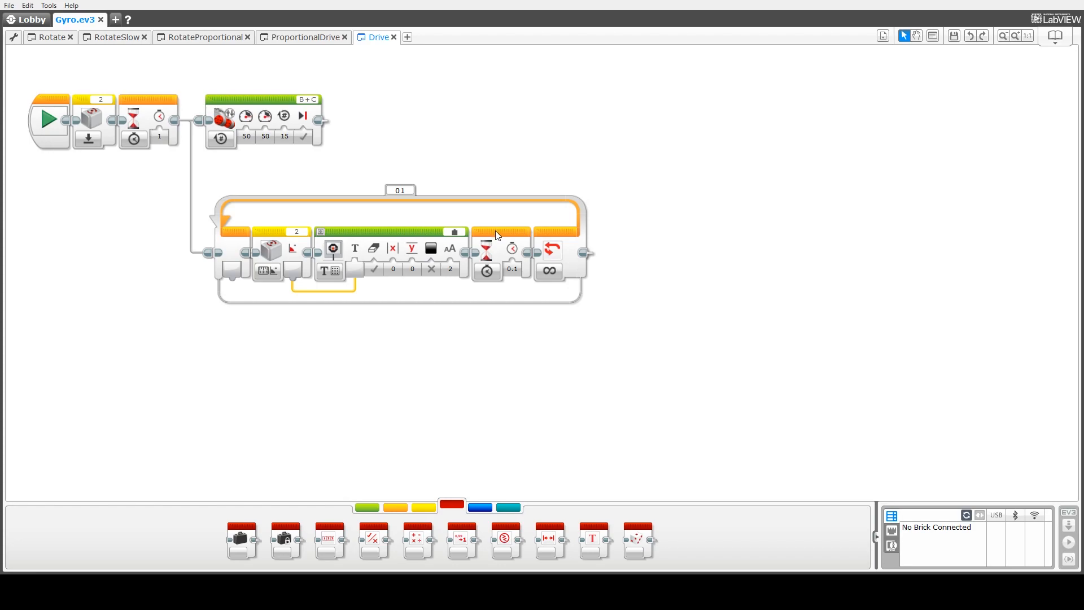
mouse_move(572, 273)
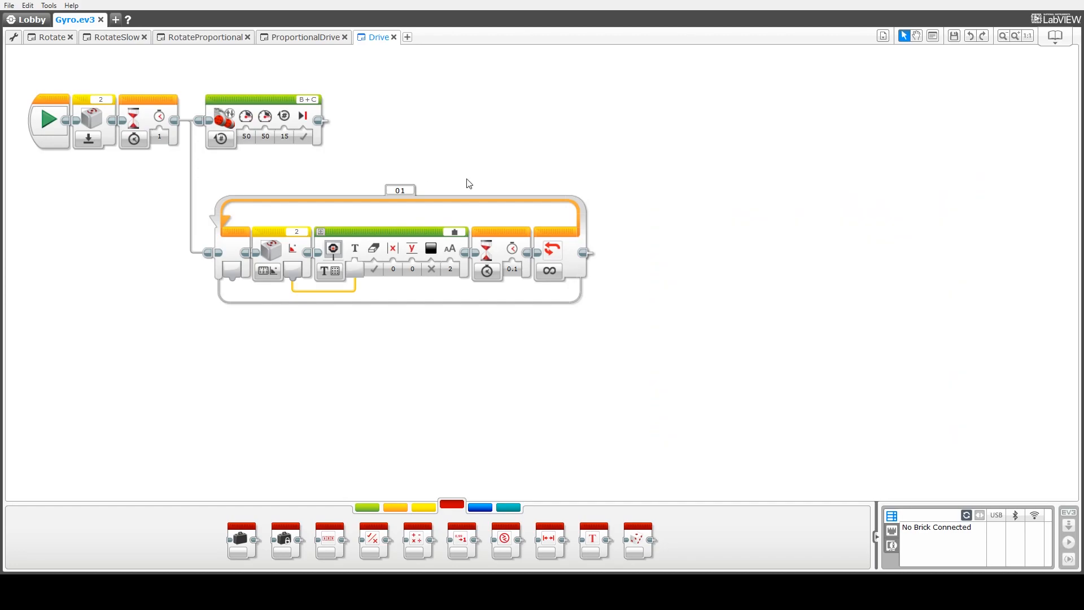
Step: Switch to the ProportionalDrive program showing Power 60 and Gain 0.7 variables
click(305, 36)
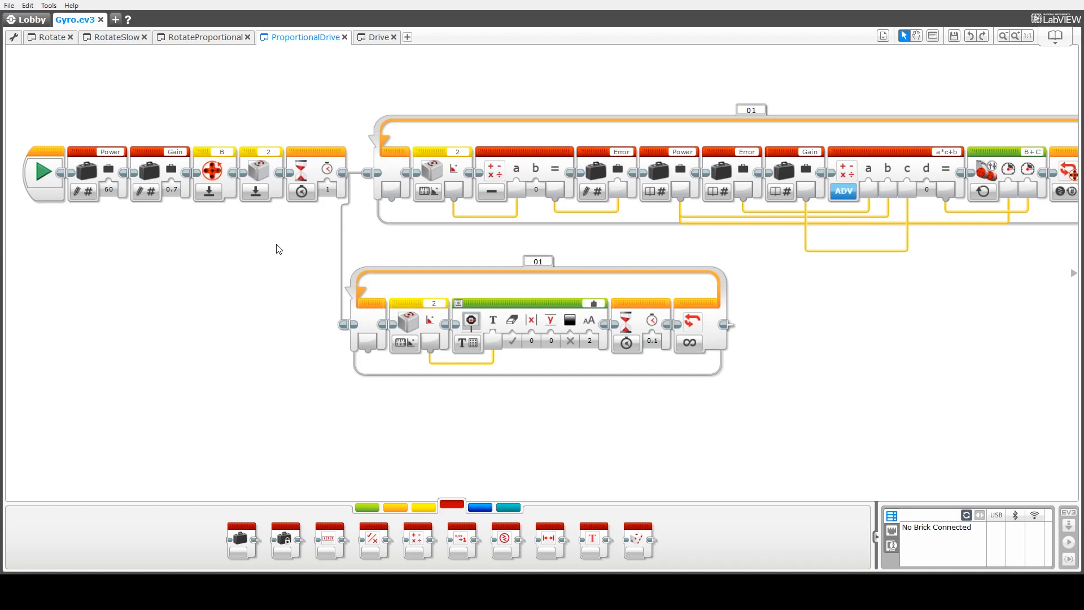
mouse_move(117, 170)
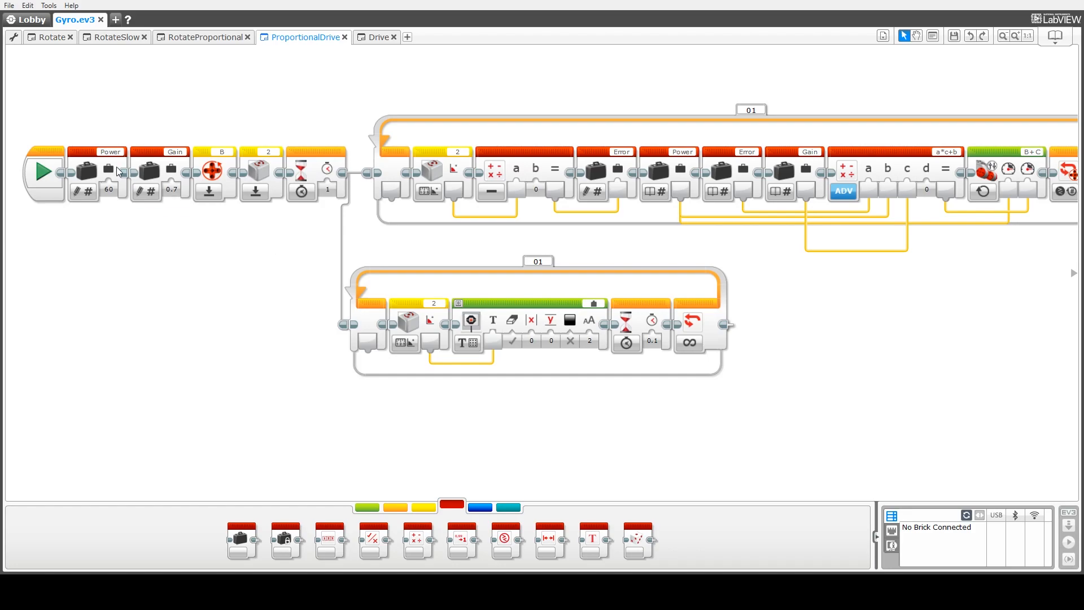
mouse_move(88, 156)
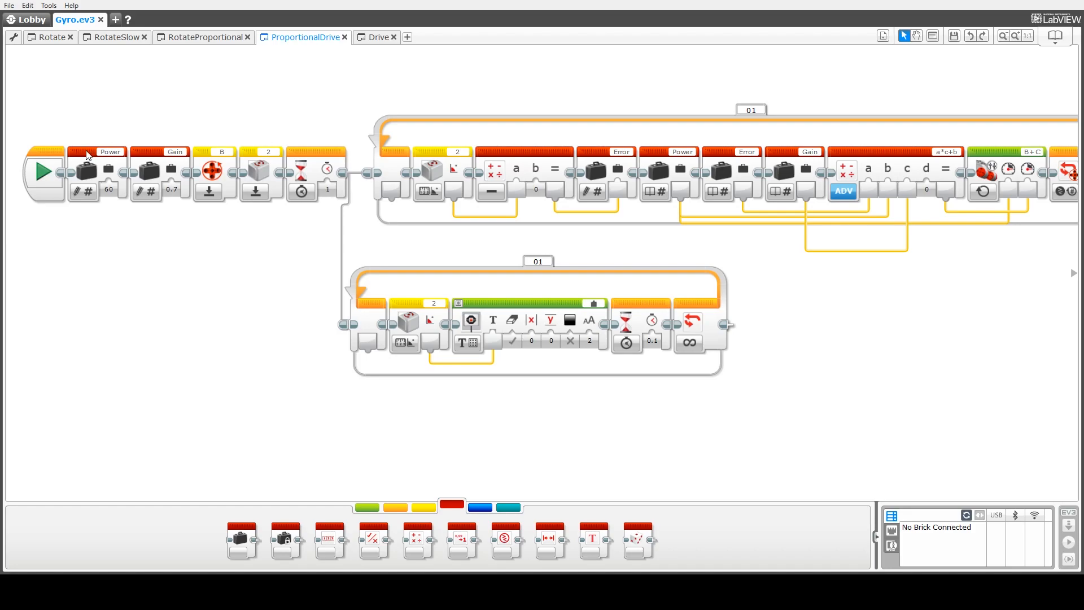
mouse_move(78, 157)
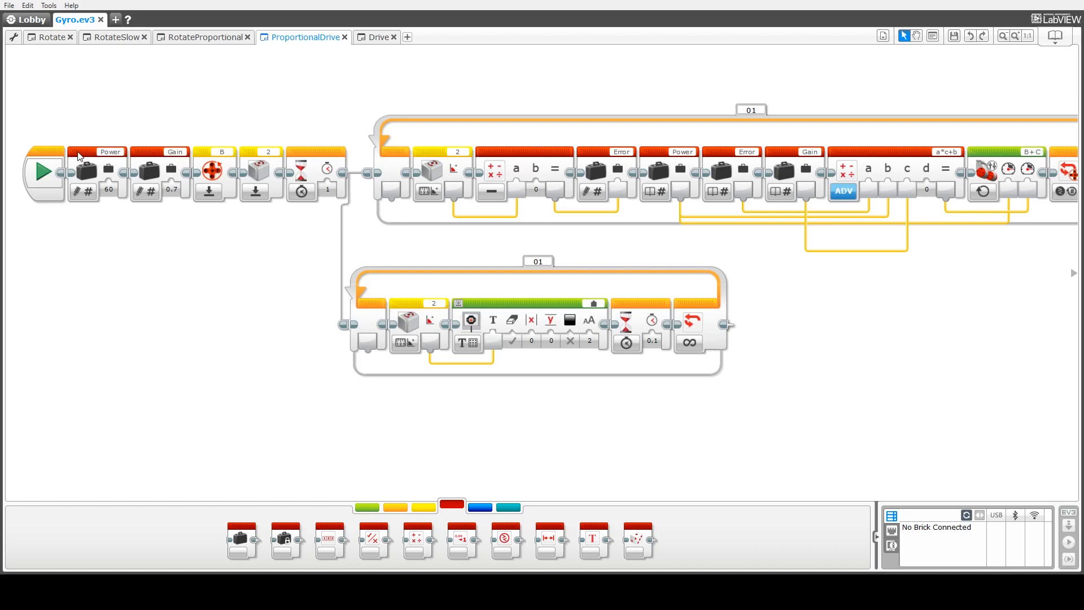
click(108, 190)
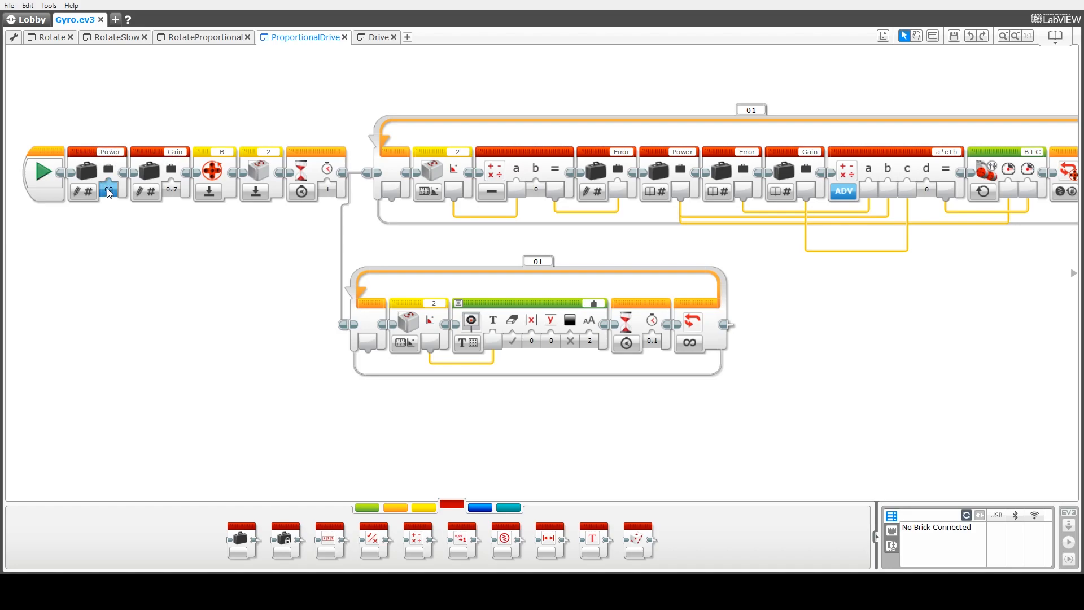
mouse_move(147, 191)
text(60)
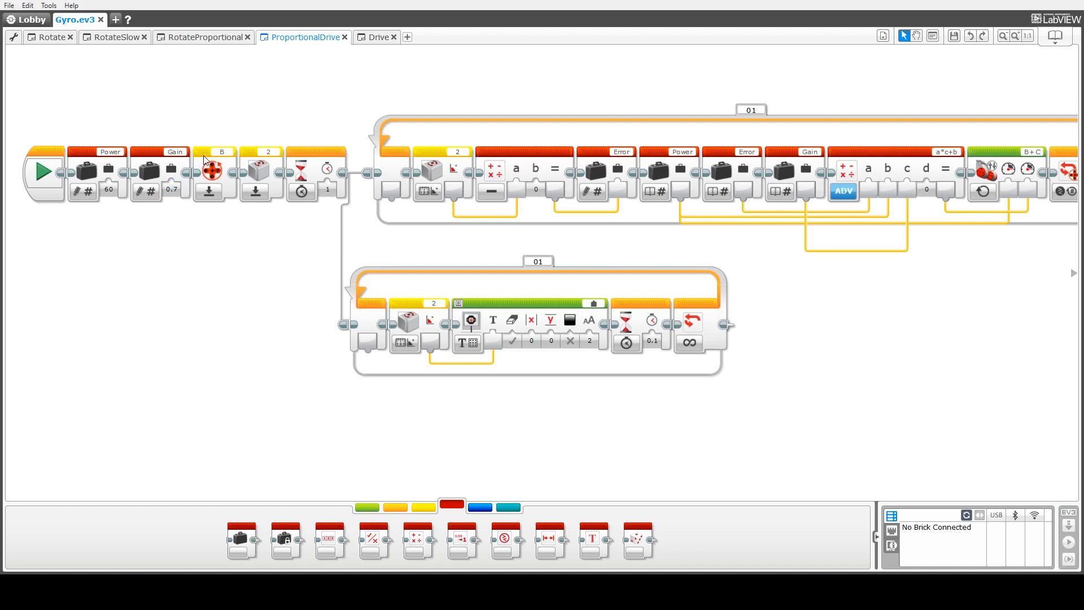
mouse_move(212, 171)
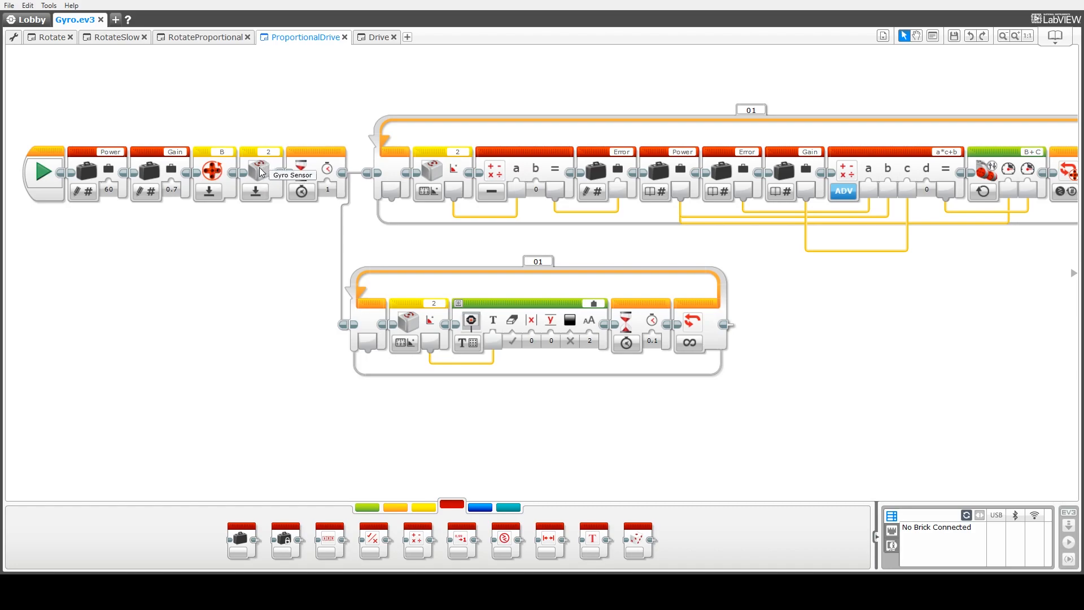
mouse_move(261, 171)
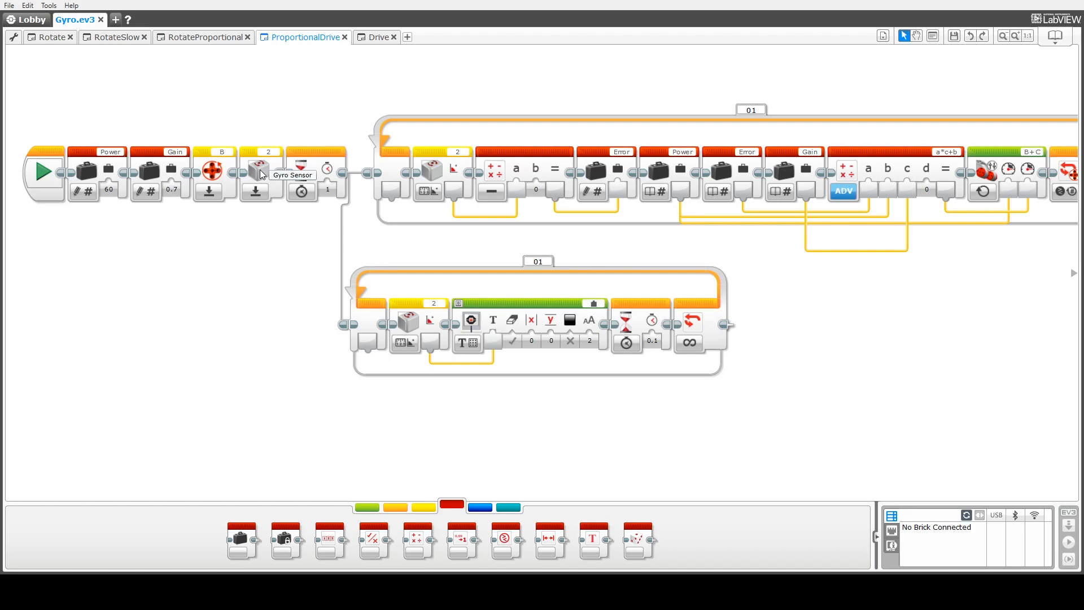
mouse_move(316, 171)
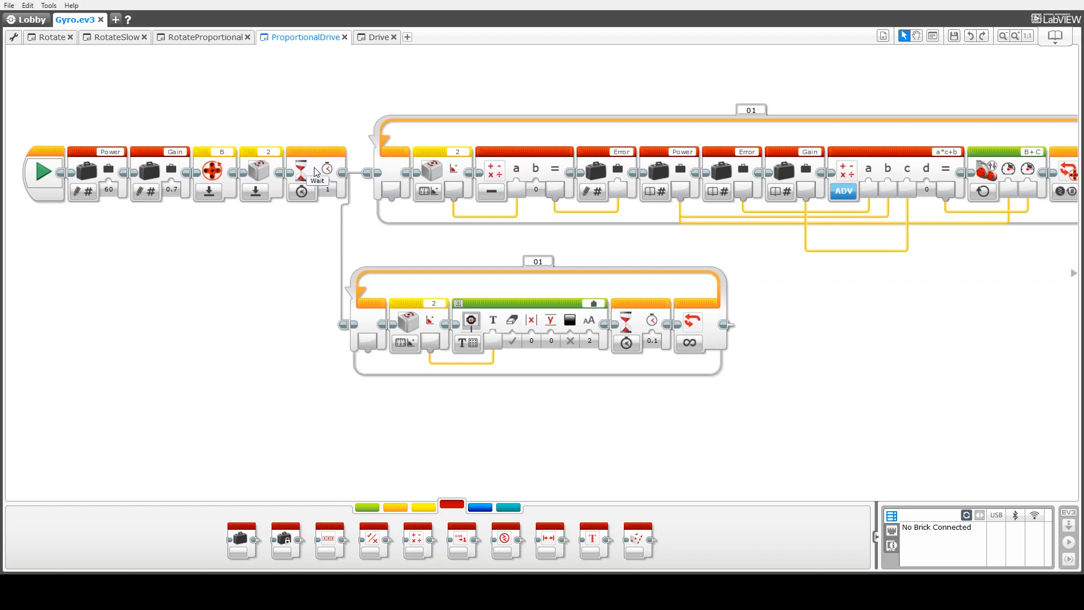
mouse_move(476, 285)
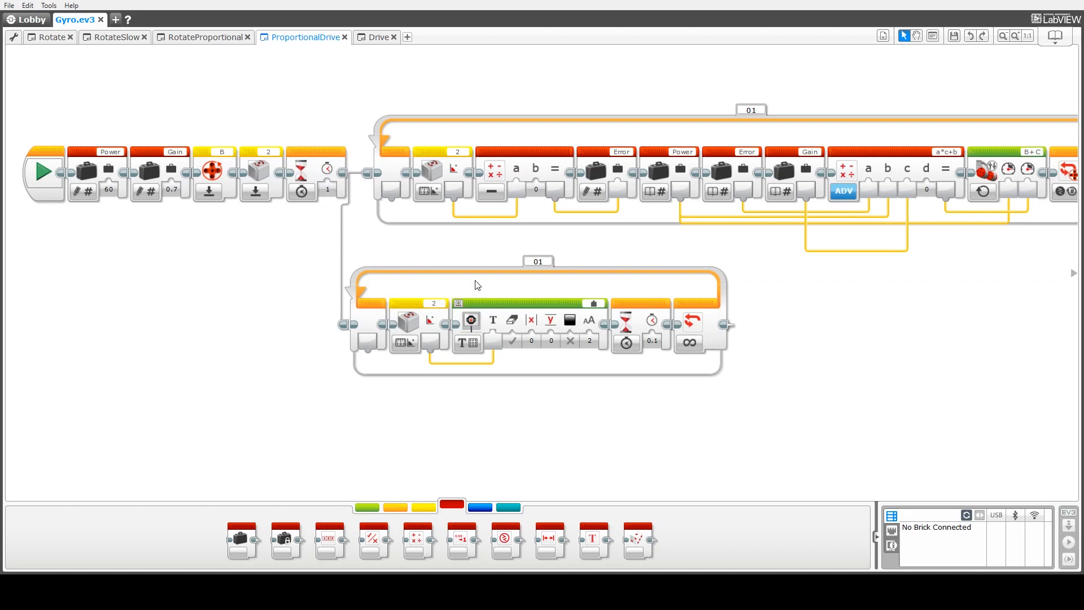
mouse_move(566, 286)
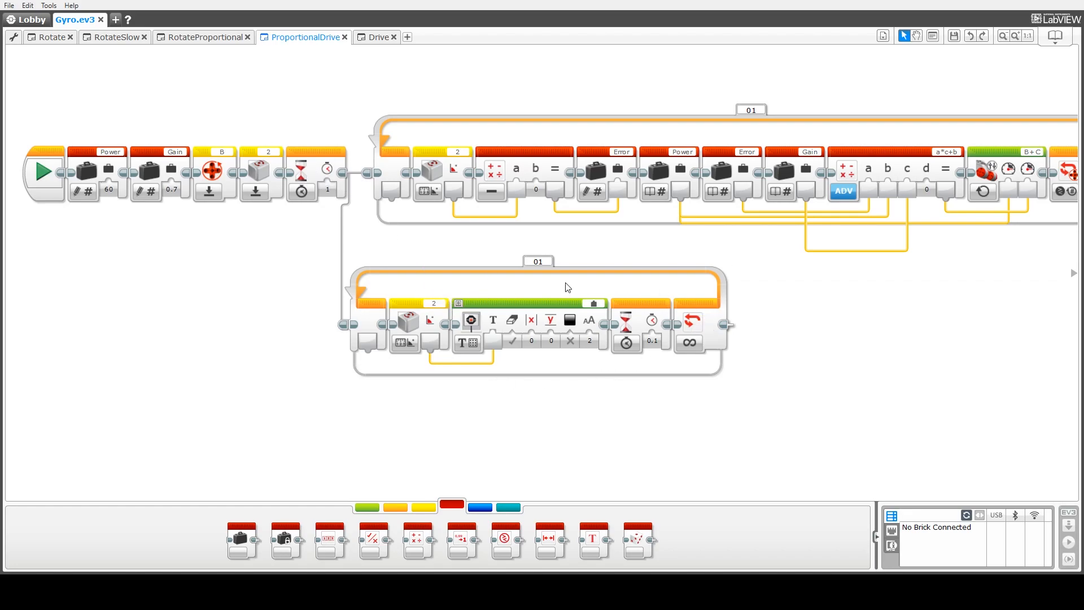
mouse_move(587, 301)
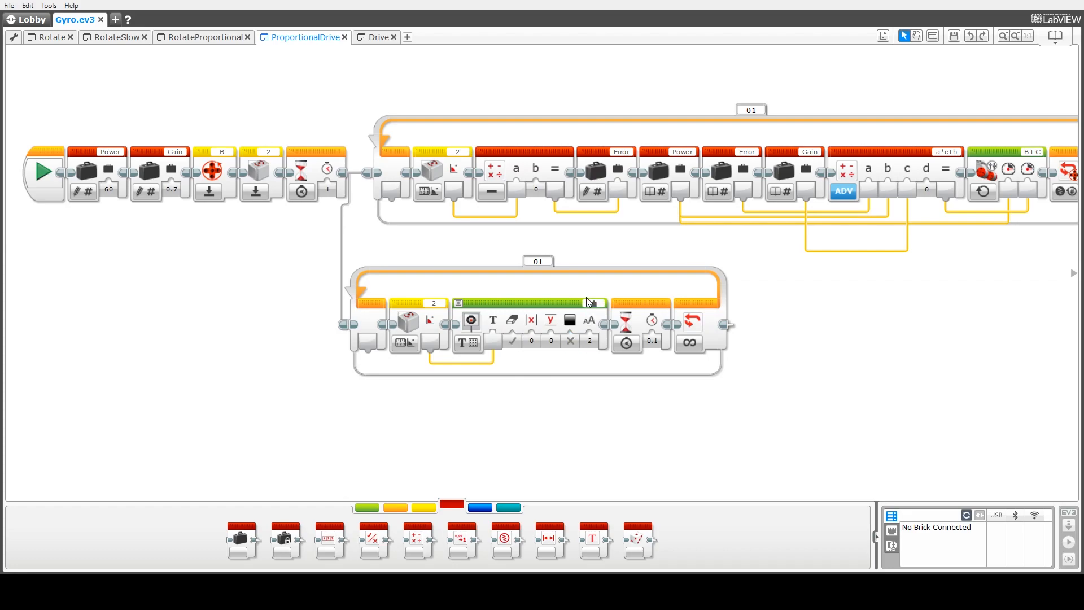
mouse_move(597, 290)
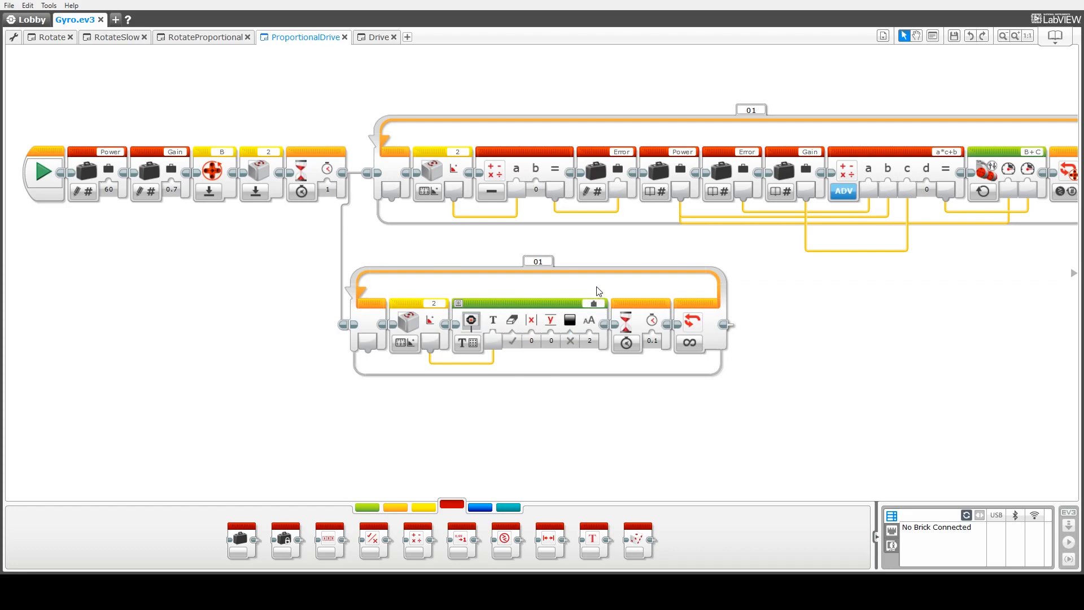
mouse_move(630, 291)
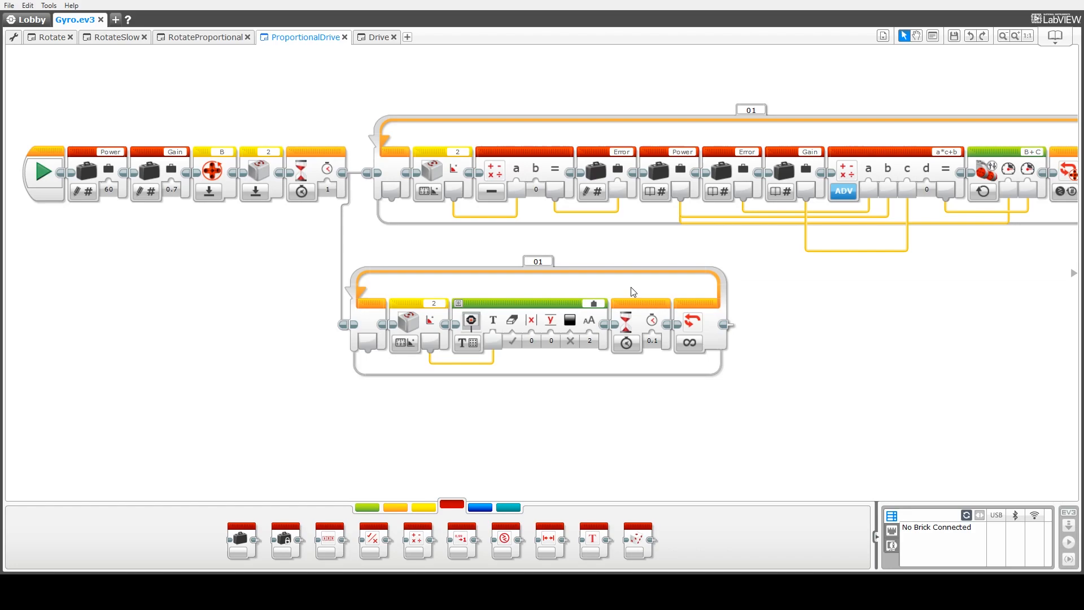
mouse_move(466, 131)
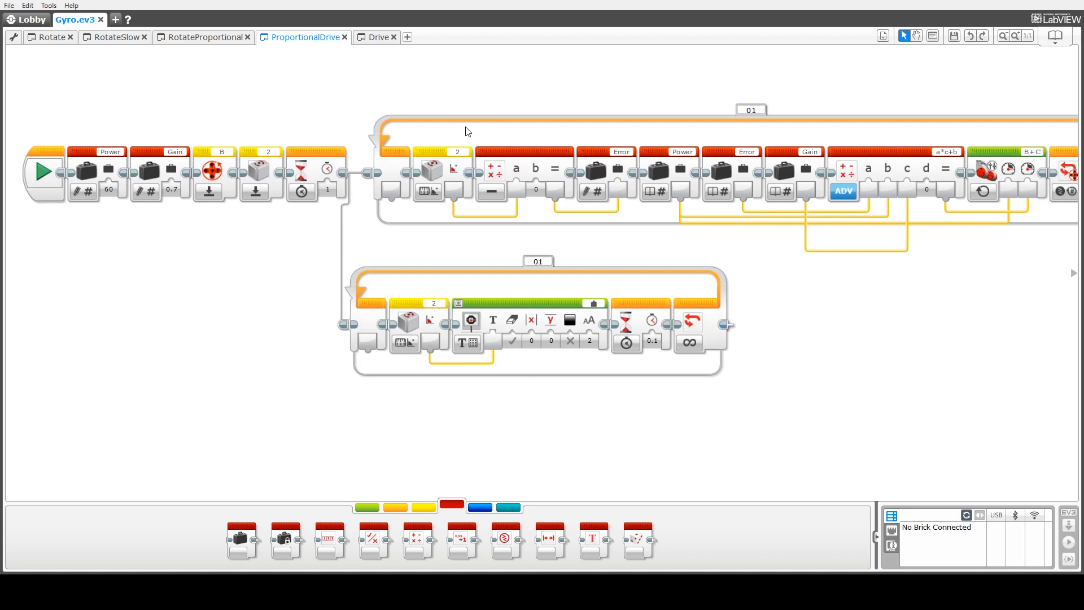
mouse_move(1073, 275)
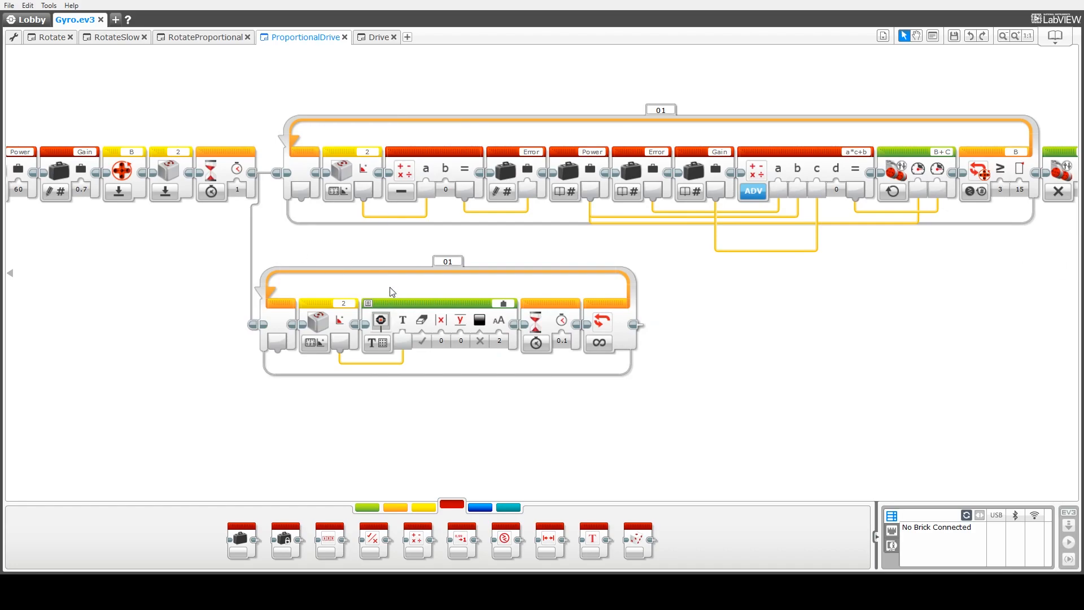
mouse_move(975, 191)
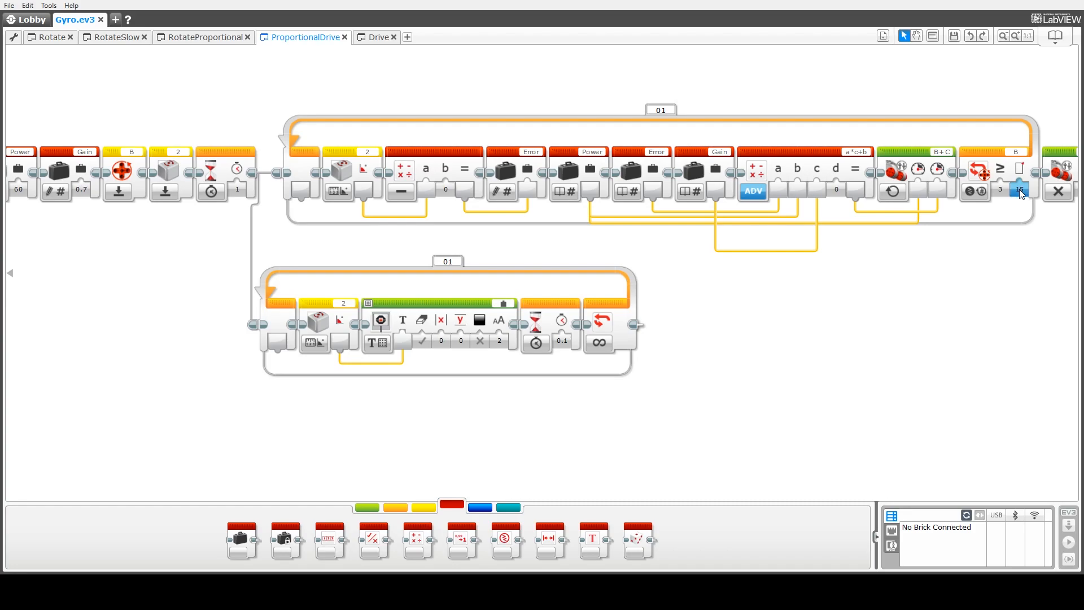
mouse_move(1016, 155)
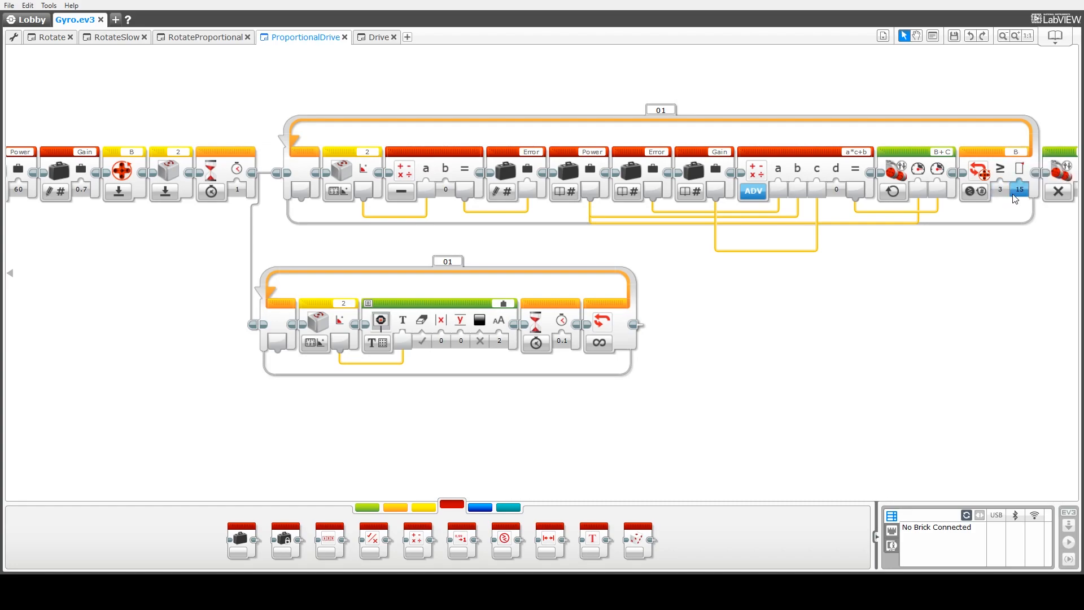
mouse_move(1026, 195)
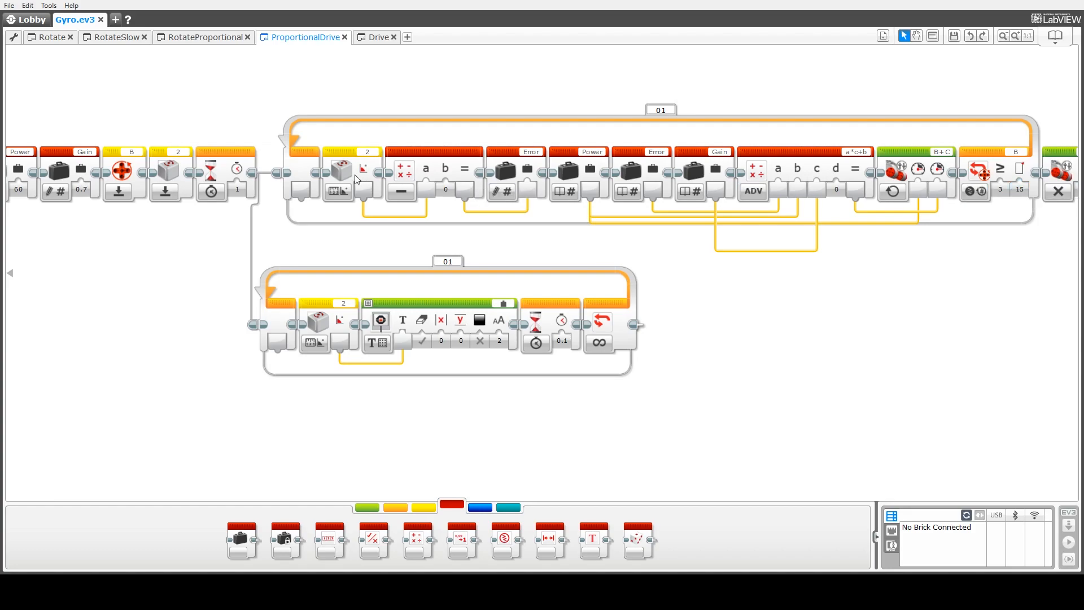
mouse_move(348, 157)
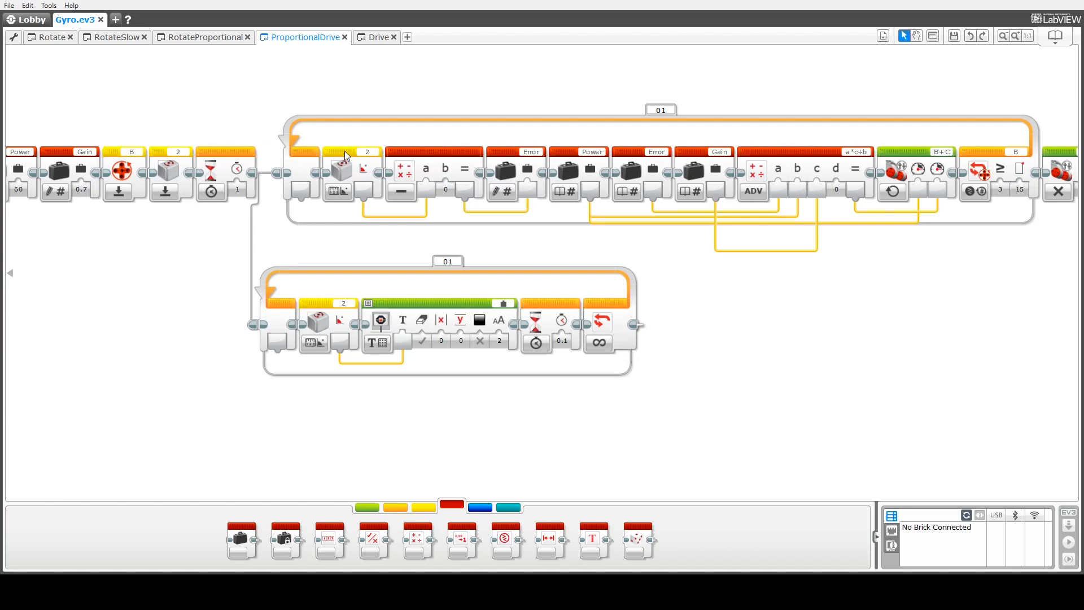
mouse_move(445, 160)
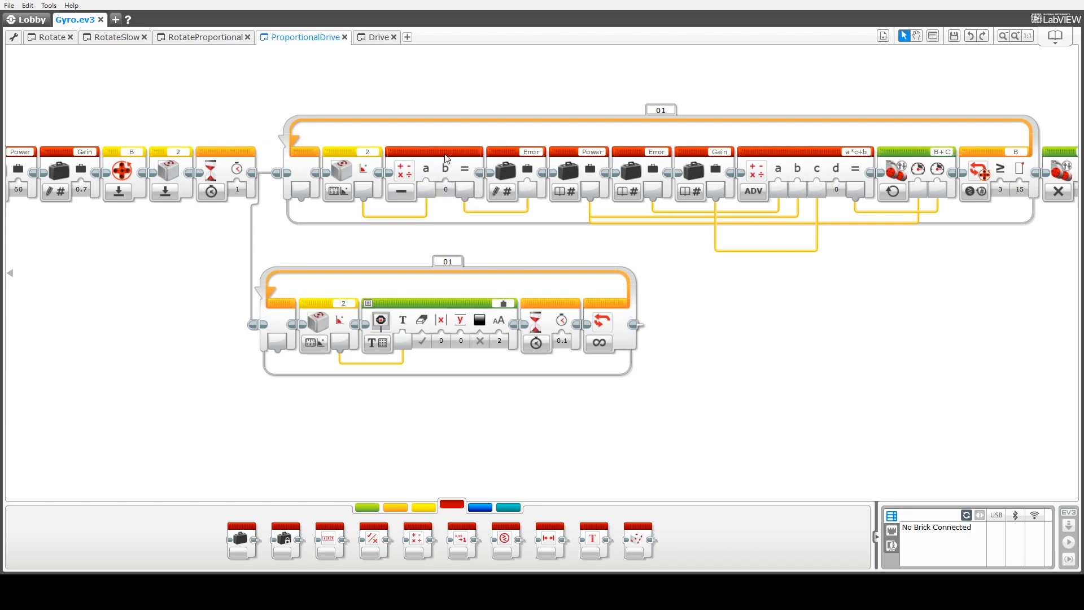
mouse_move(419, 170)
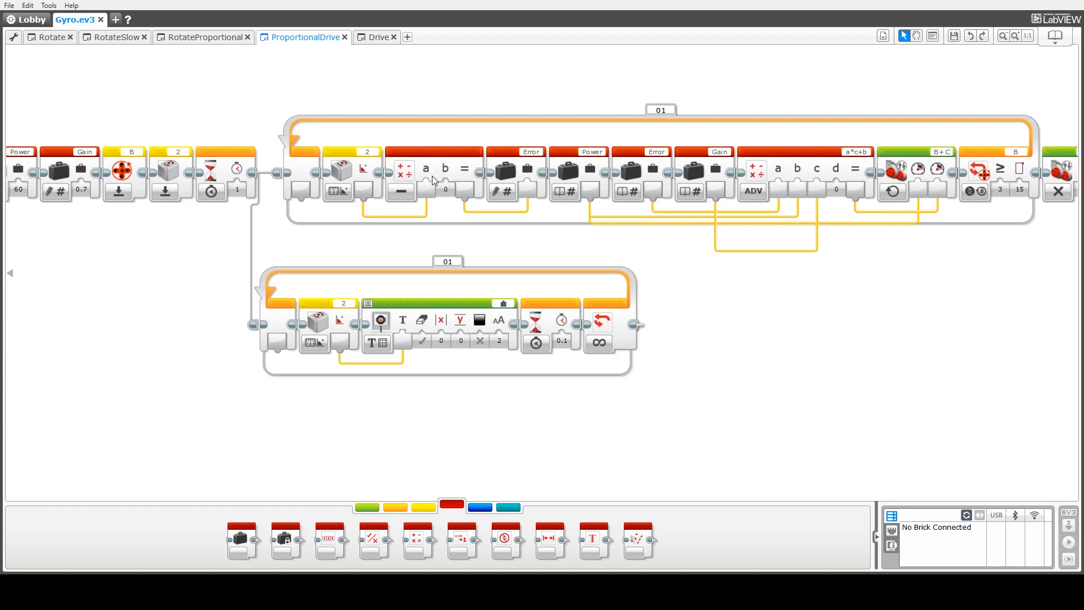
mouse_move(510, 156)
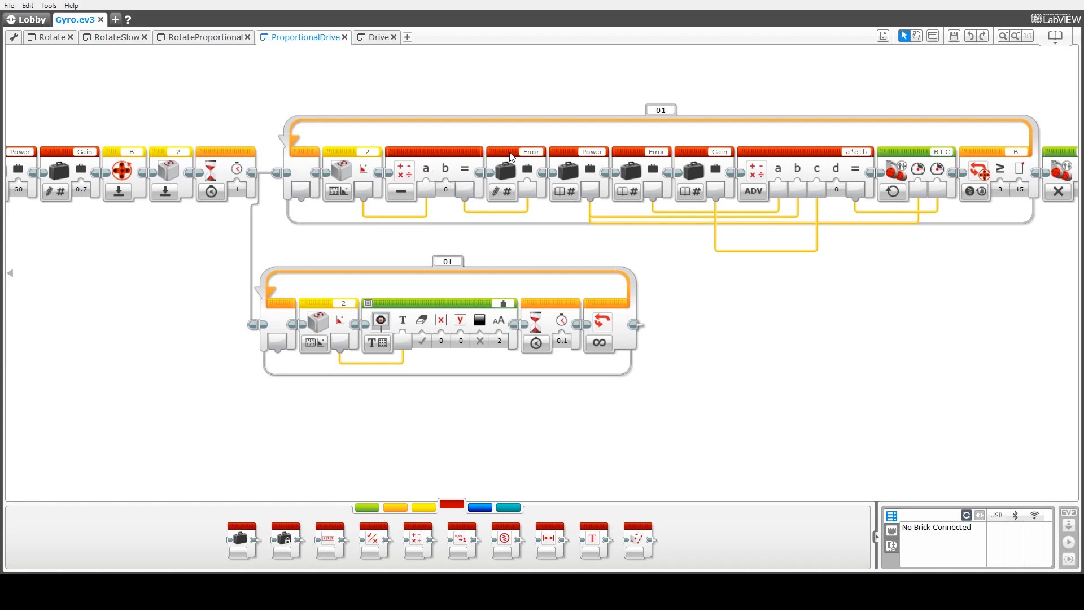
mouse_move(493, 200)
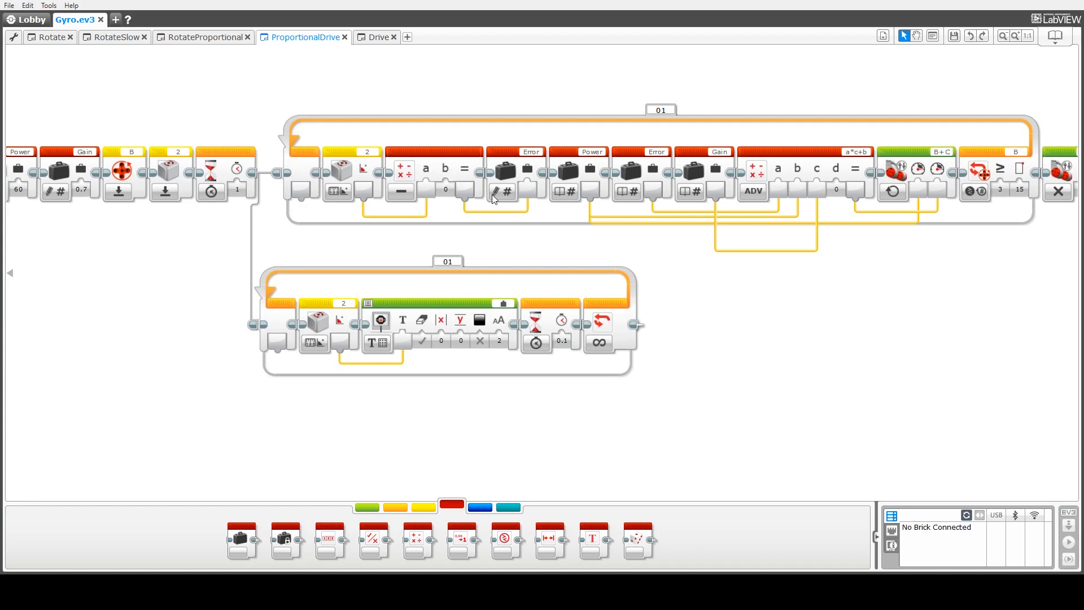
mouse_move(524, 175)
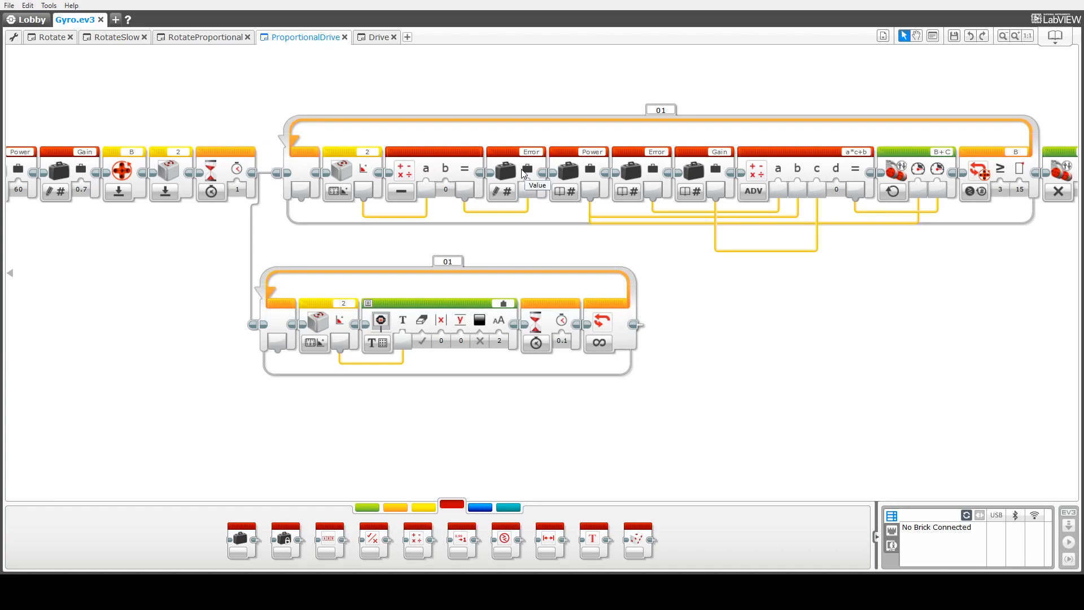
mouse_move(832, 163)
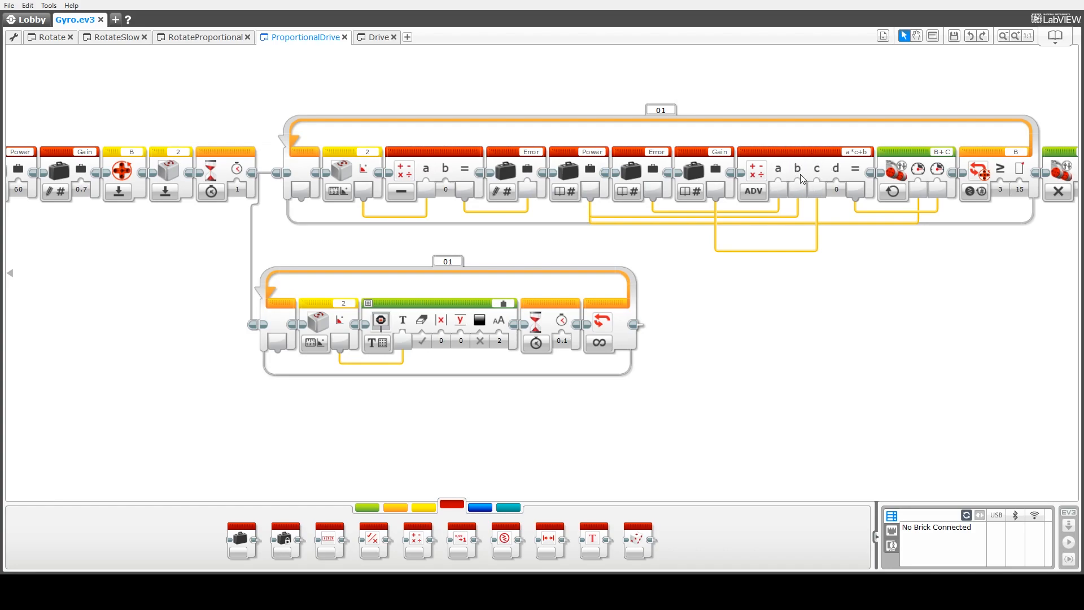
mouse_move(752, 191)
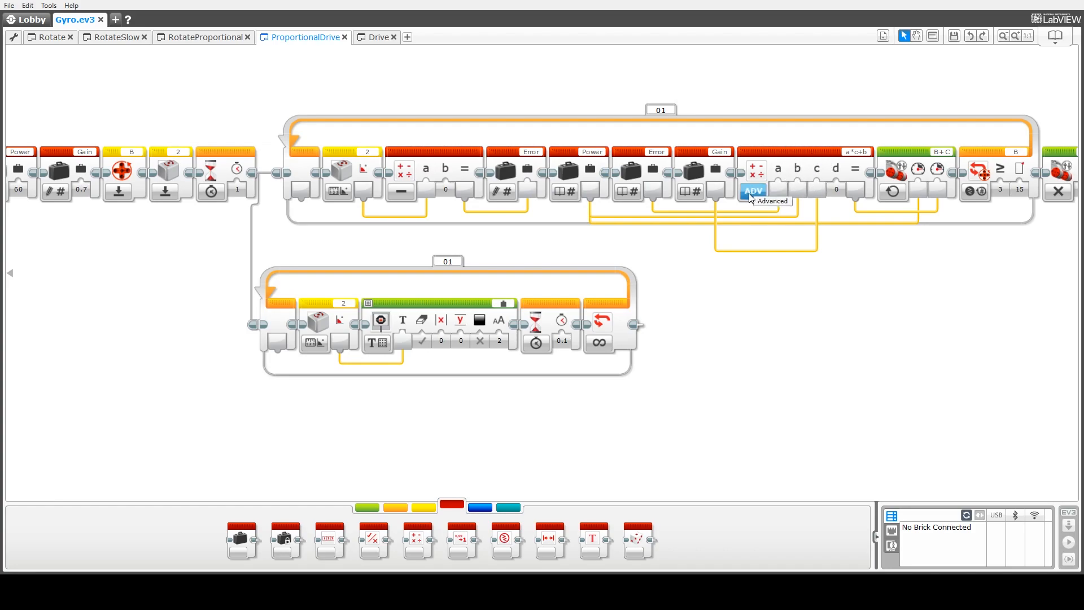
click(752, 192)
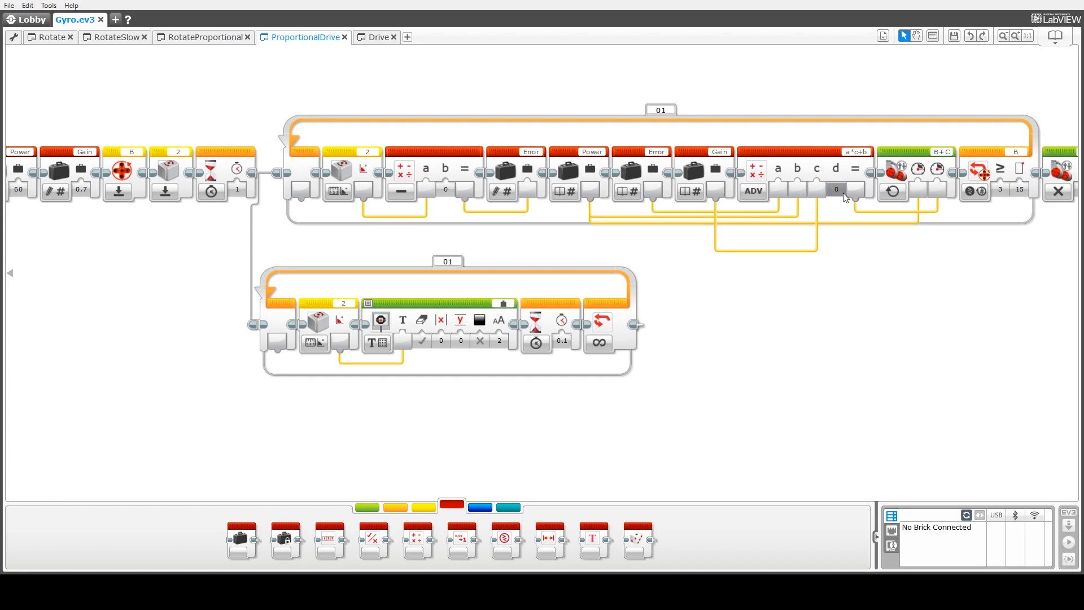
mouse_move(592, 152)
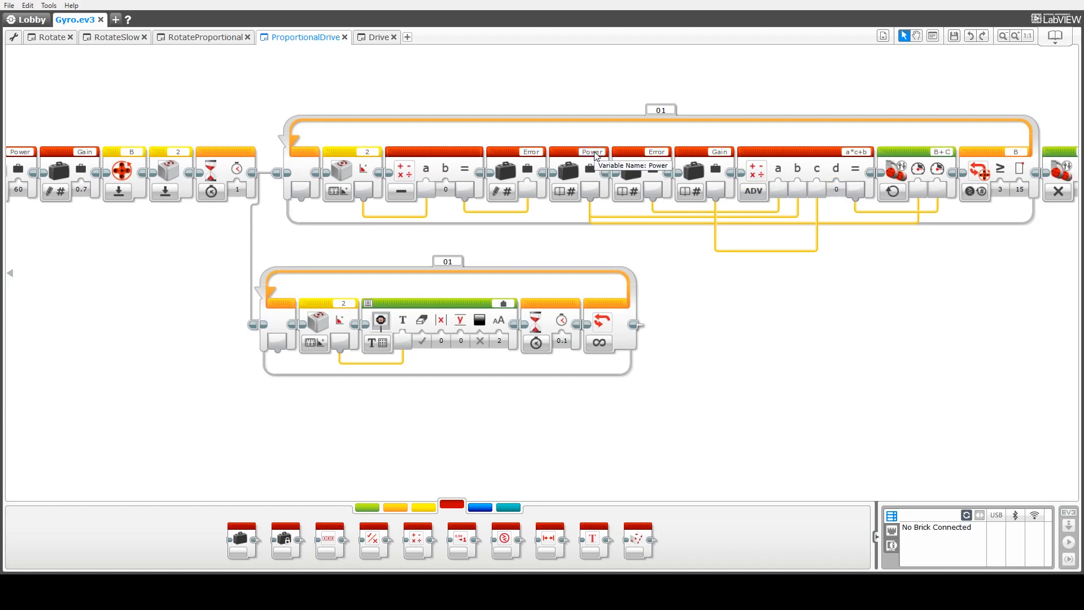
mouse_move(596, 194)
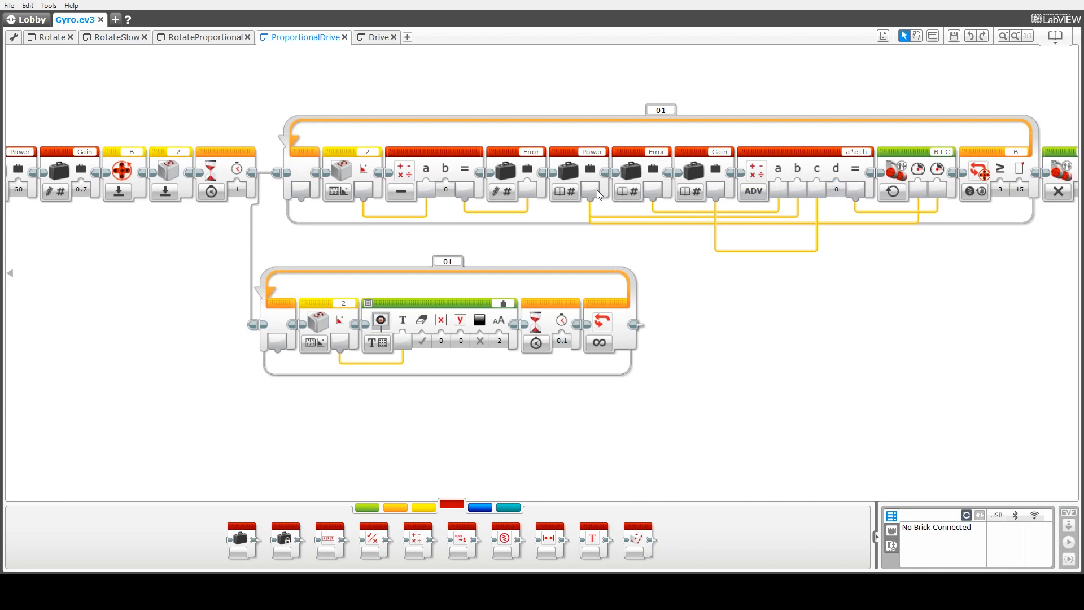
mouse_move(653, 152)
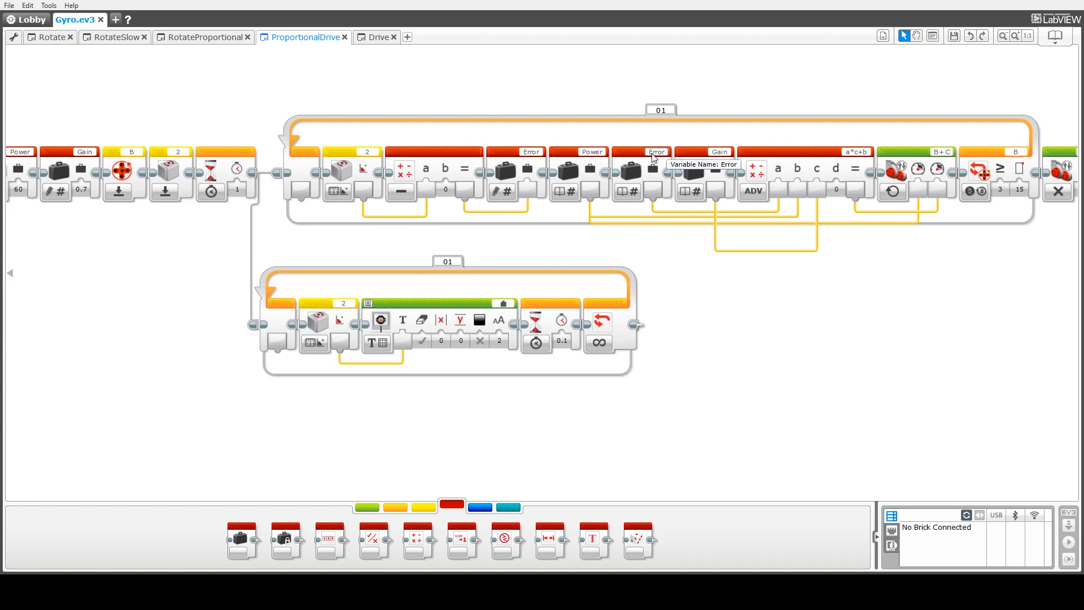
mouse_move(700, 152)
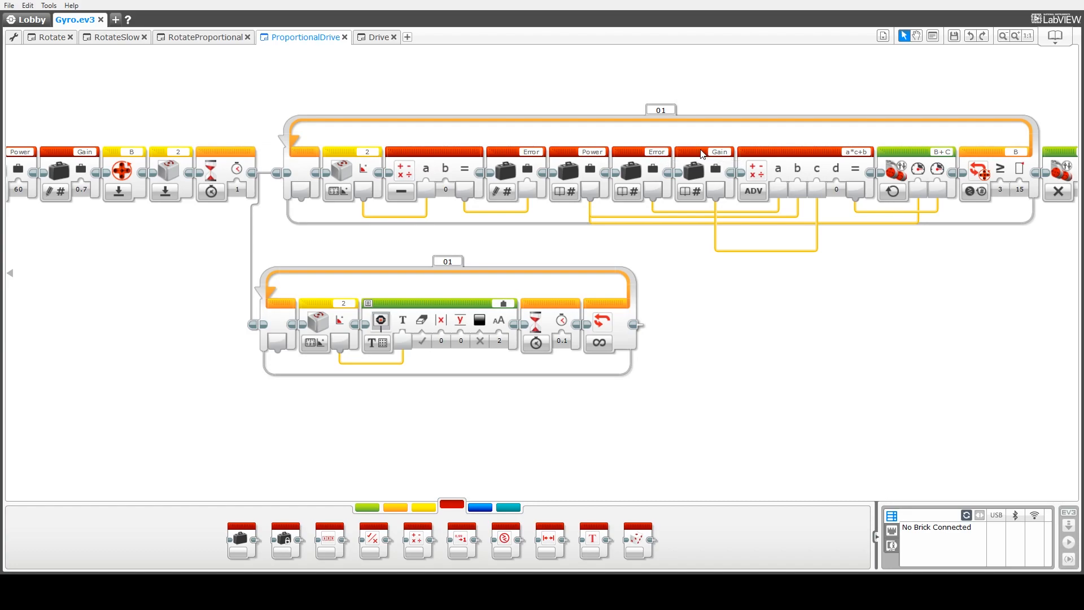
mouse_move(636, 160)
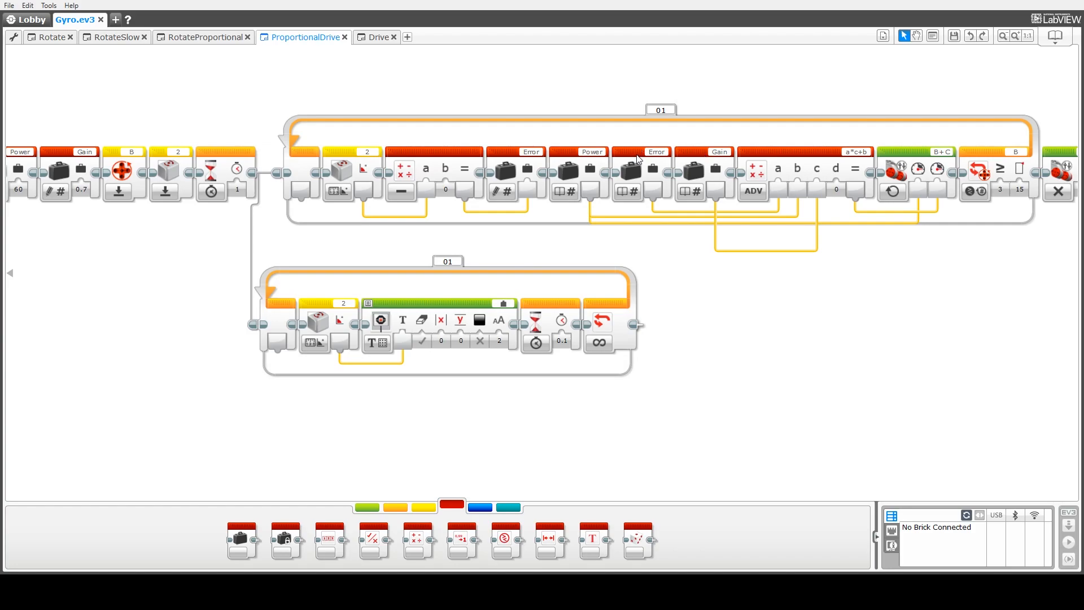
mouse_move(813, 157)
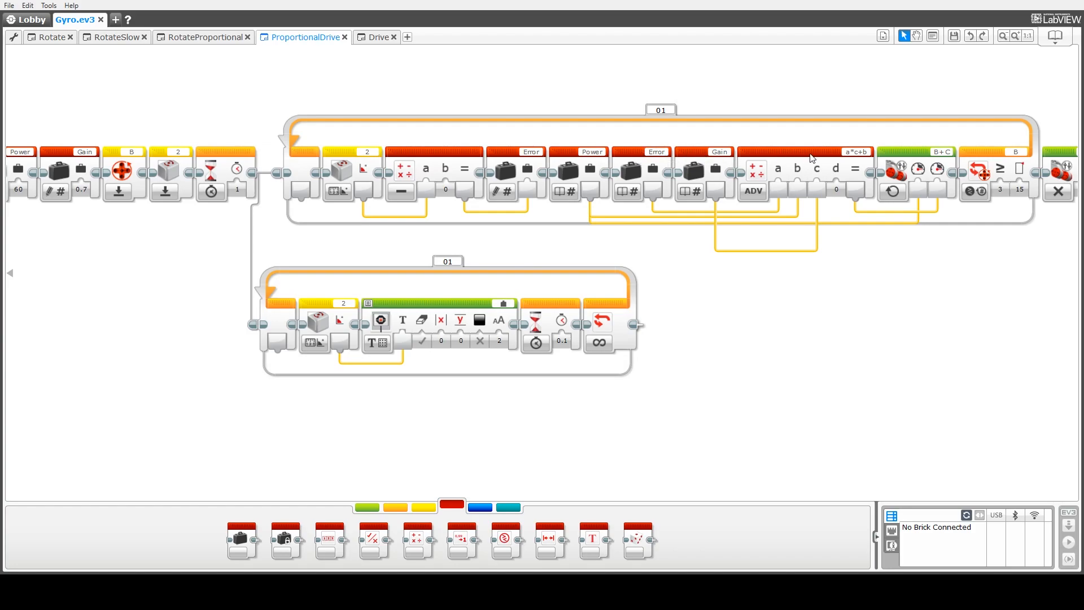
mouse_move(857, 152)
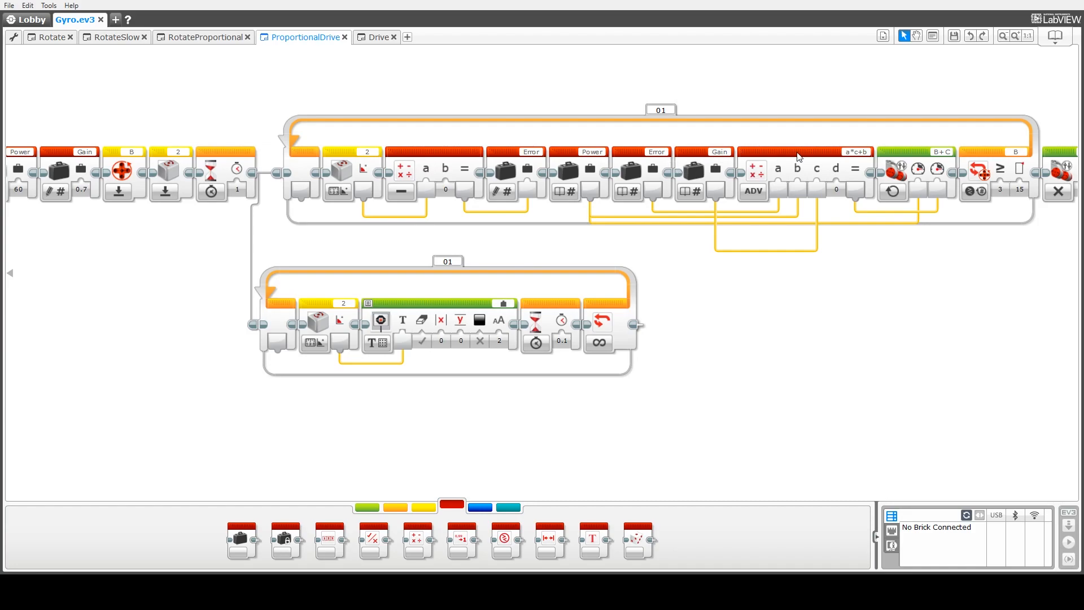
mouse_move(857, 151)
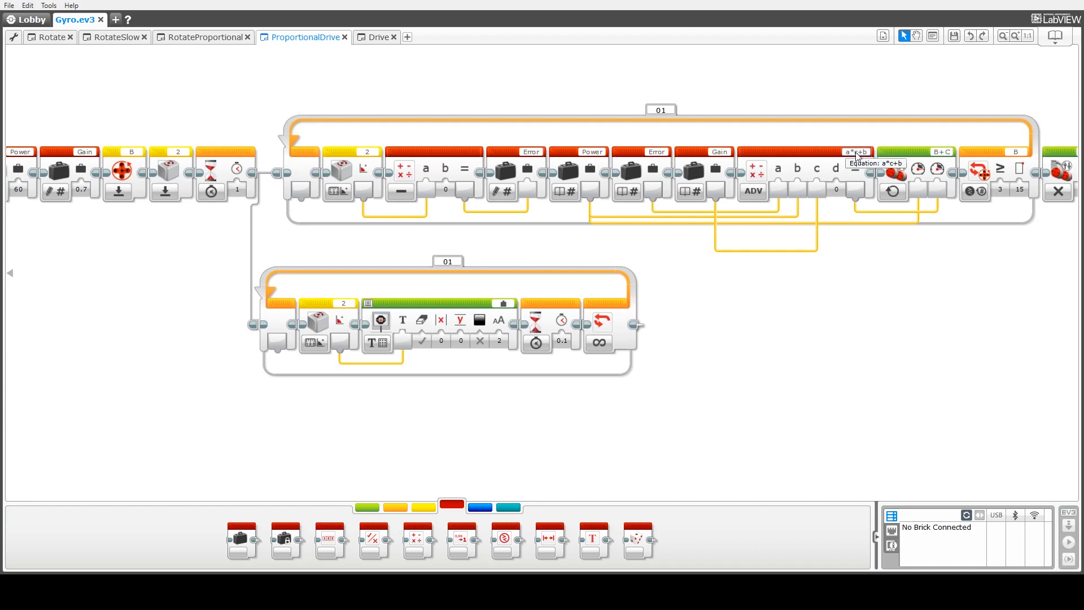
mouse_move(857, 162)
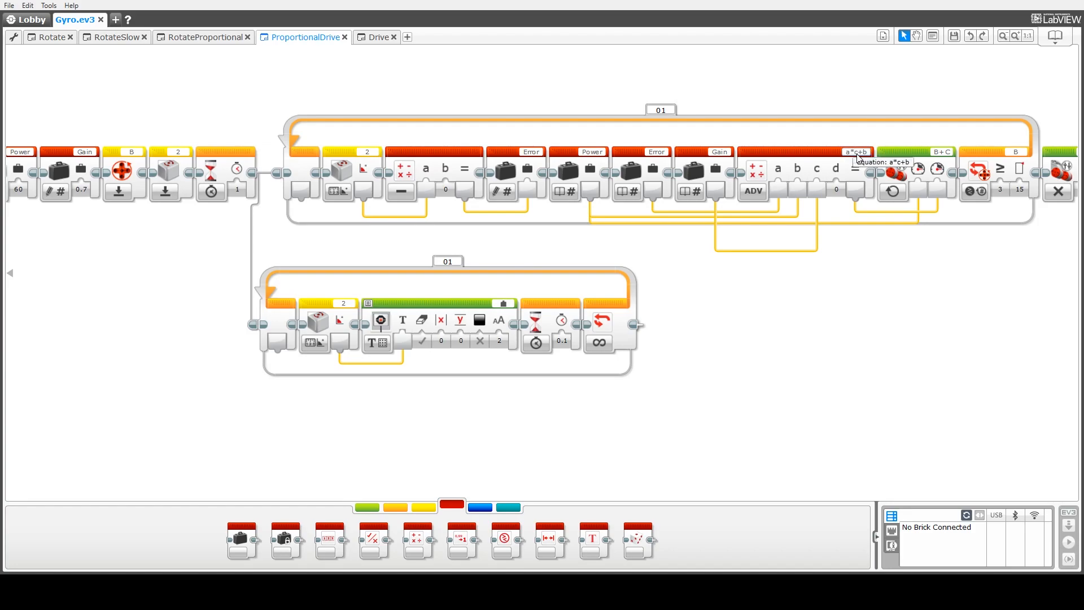
mouse_move(574, 154)
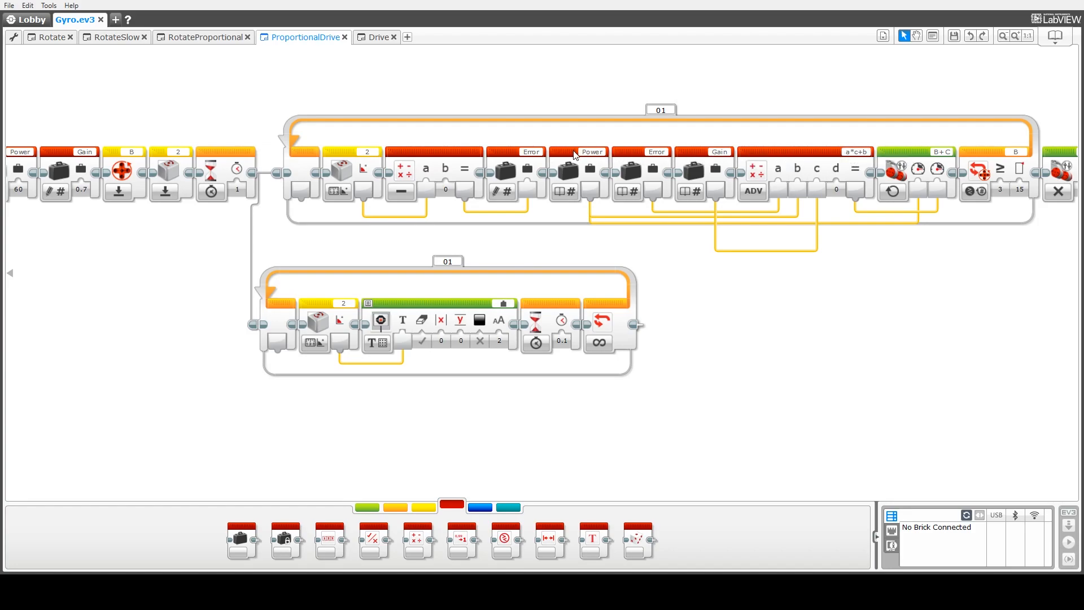
mouse_move(854, 170)
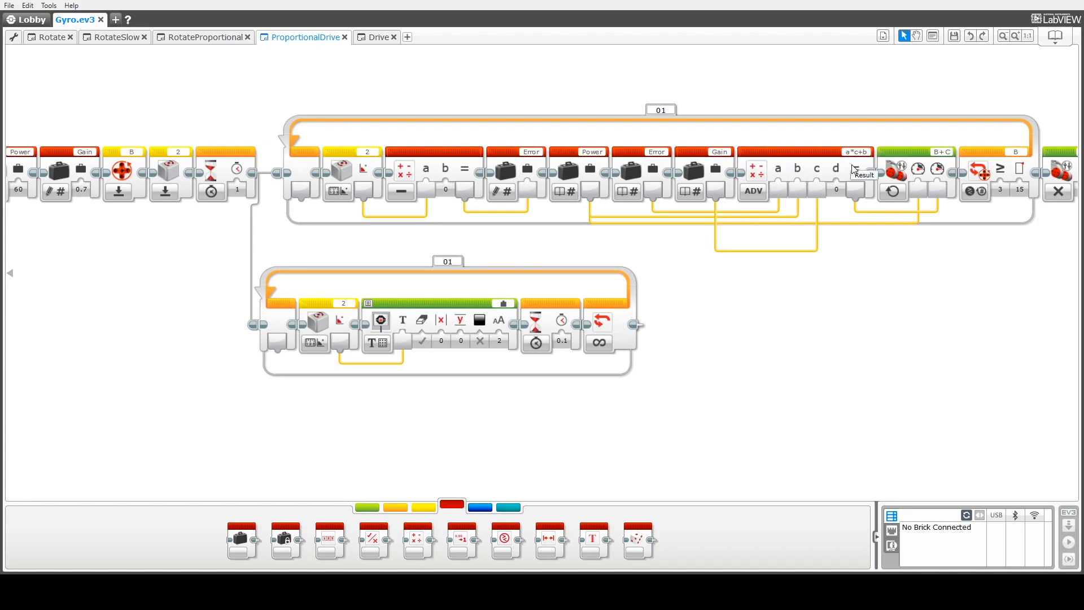
mouse_move(854, 197)
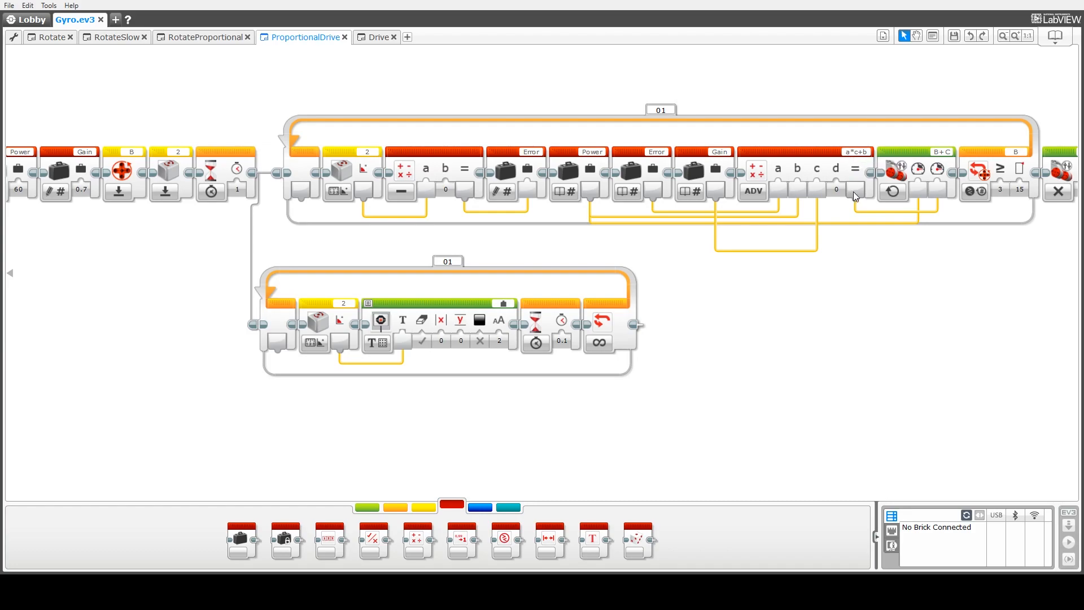
mouse_move(933, 196)
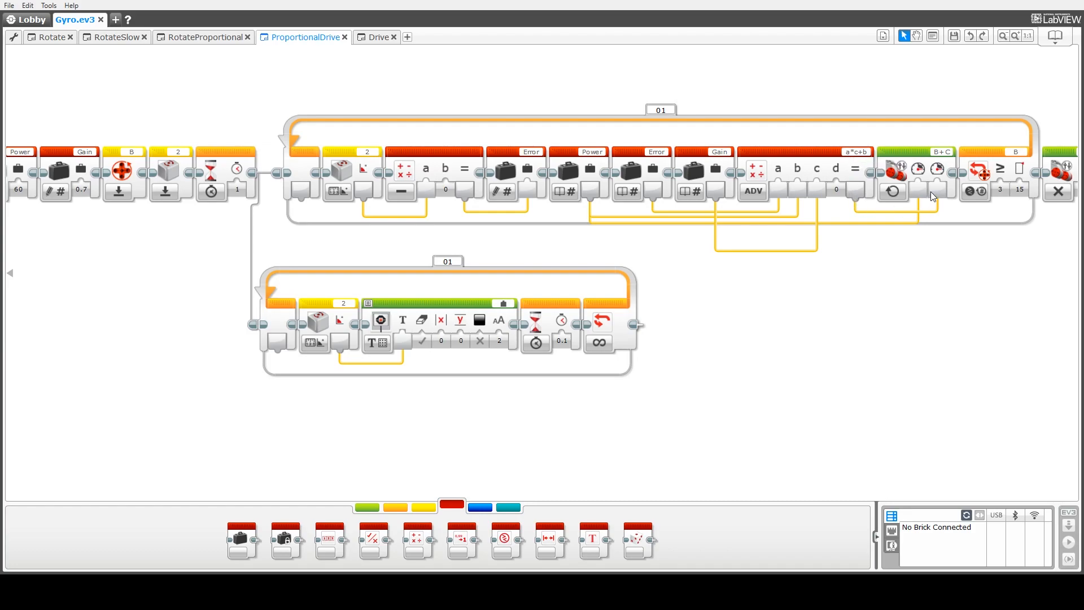
mouse_move(941, 194)
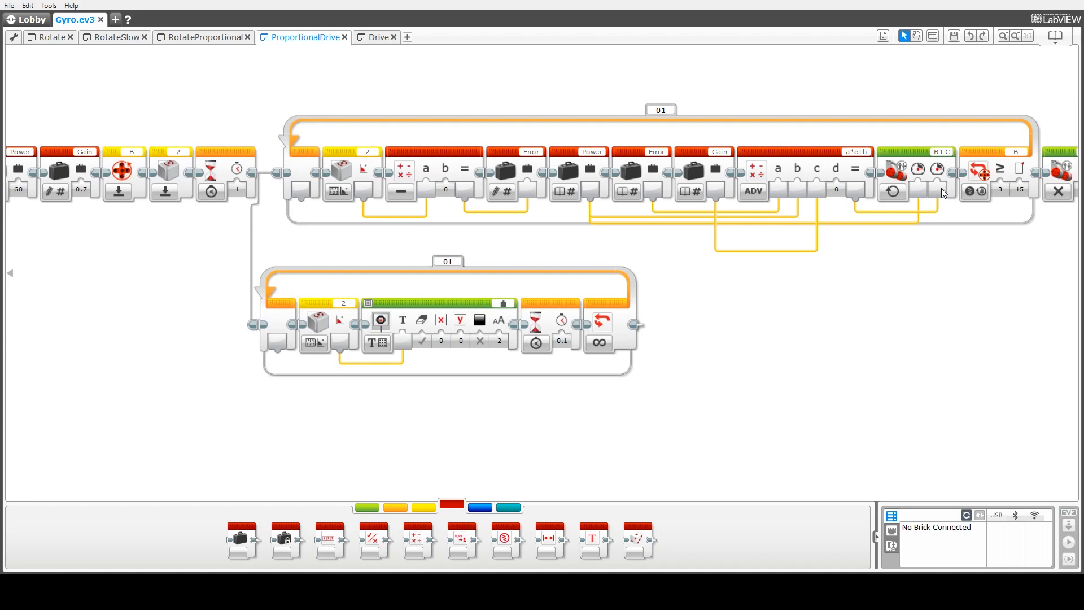
mouse_move(918, 190)
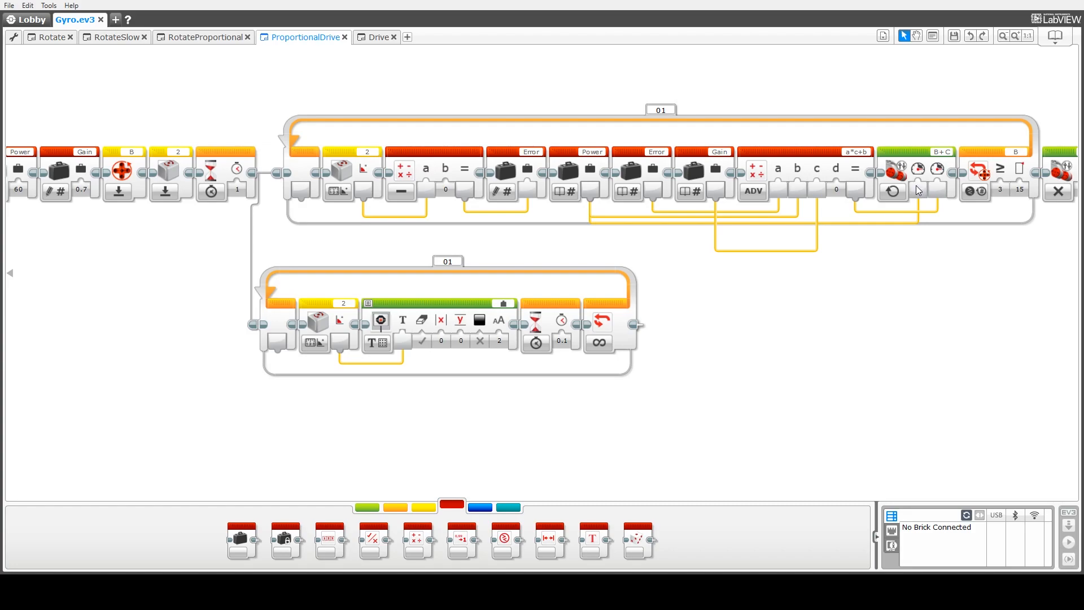
mouse_move(936, 193)
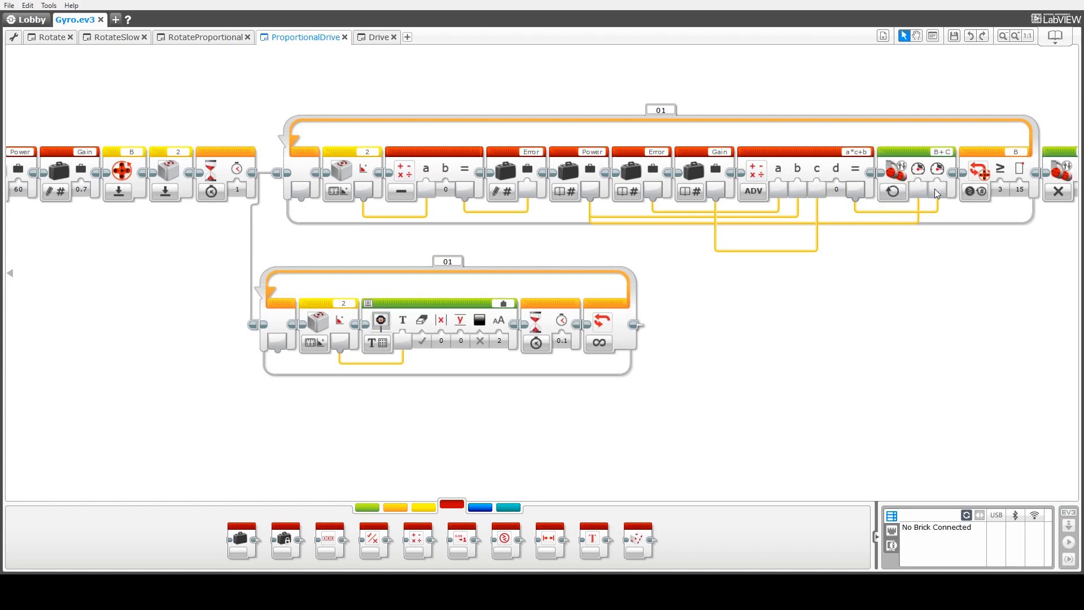
mouse_move(892, 192)
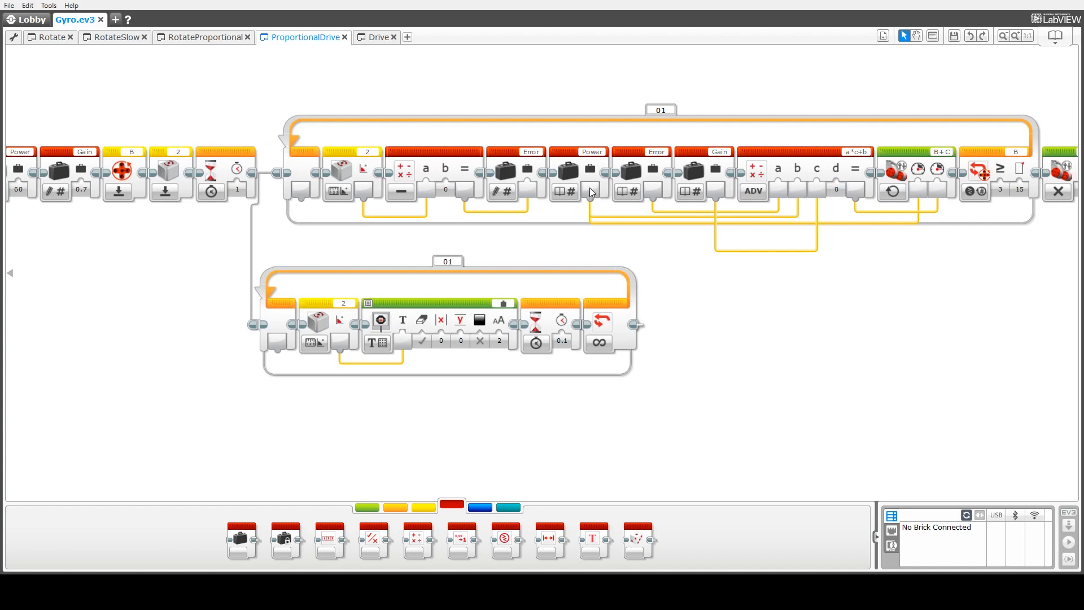
mouse_move(920, 192)
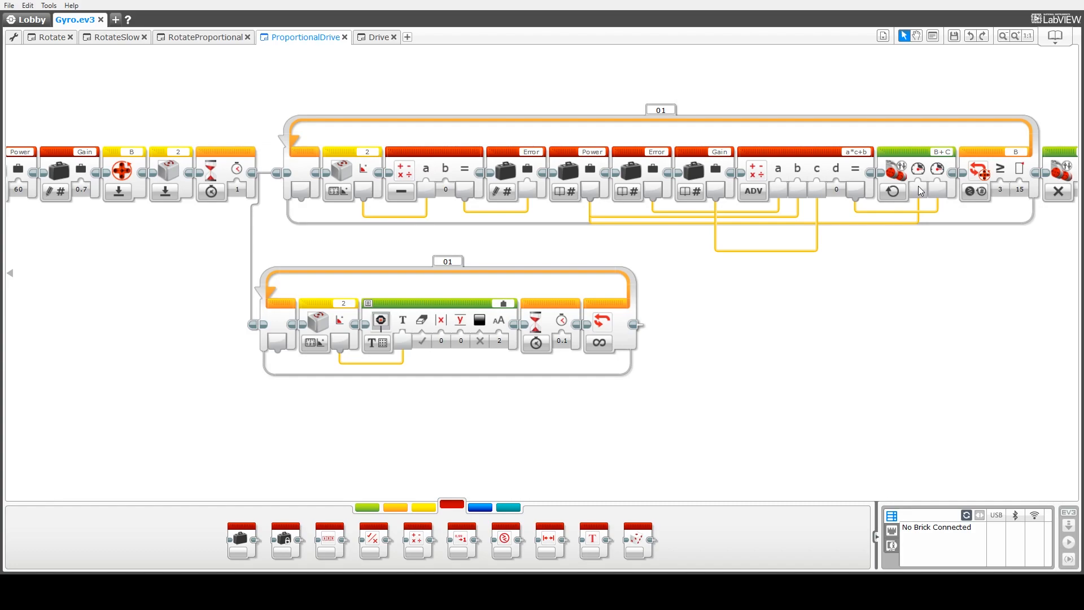
mouse_move(915, 175)
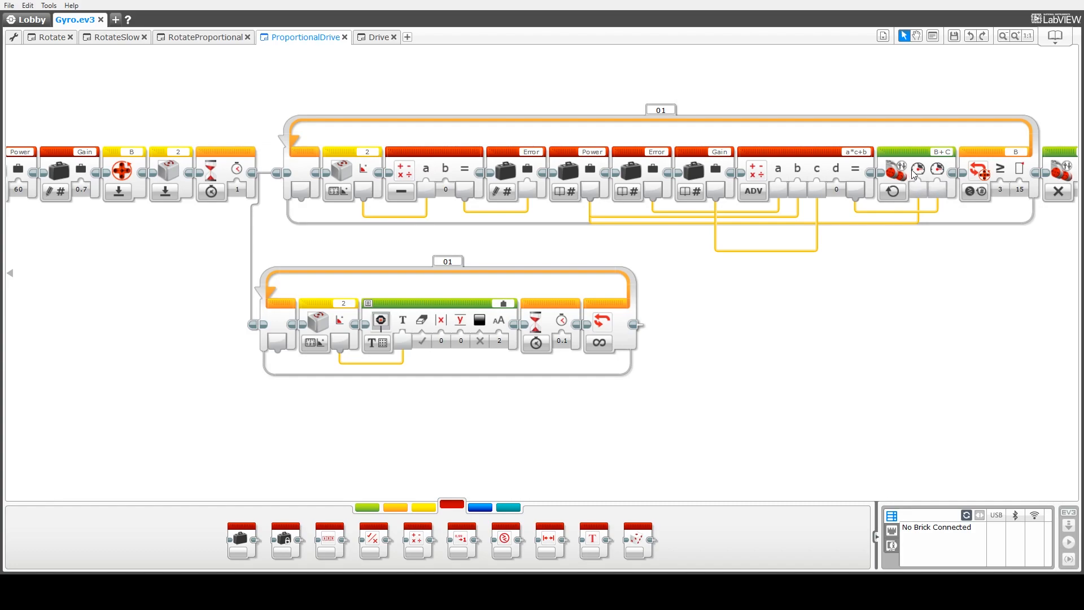
mouse_move(917, 170)
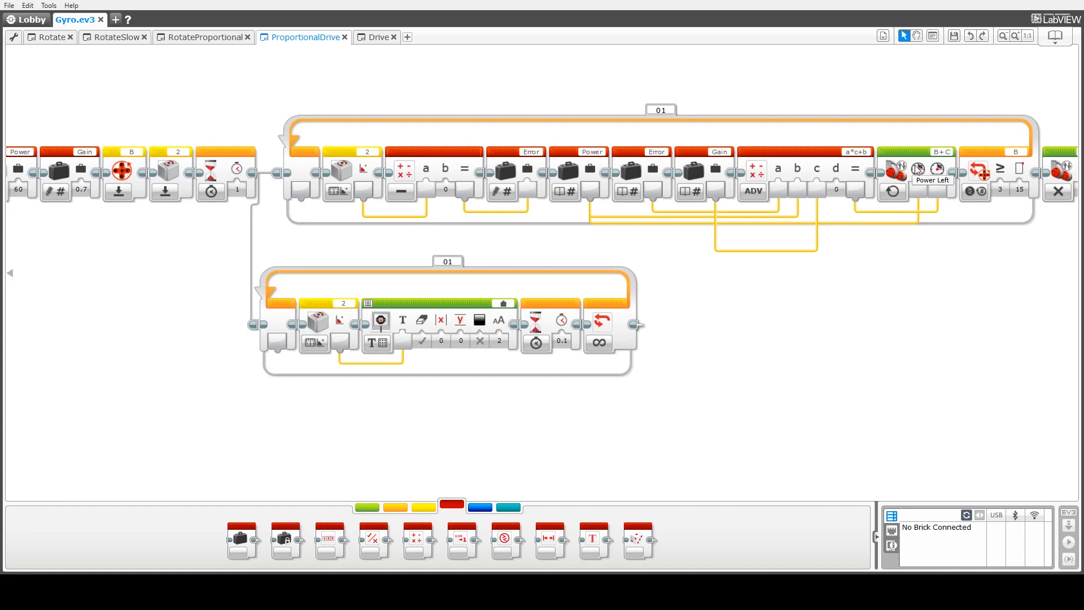
mouse_move(896, 171)
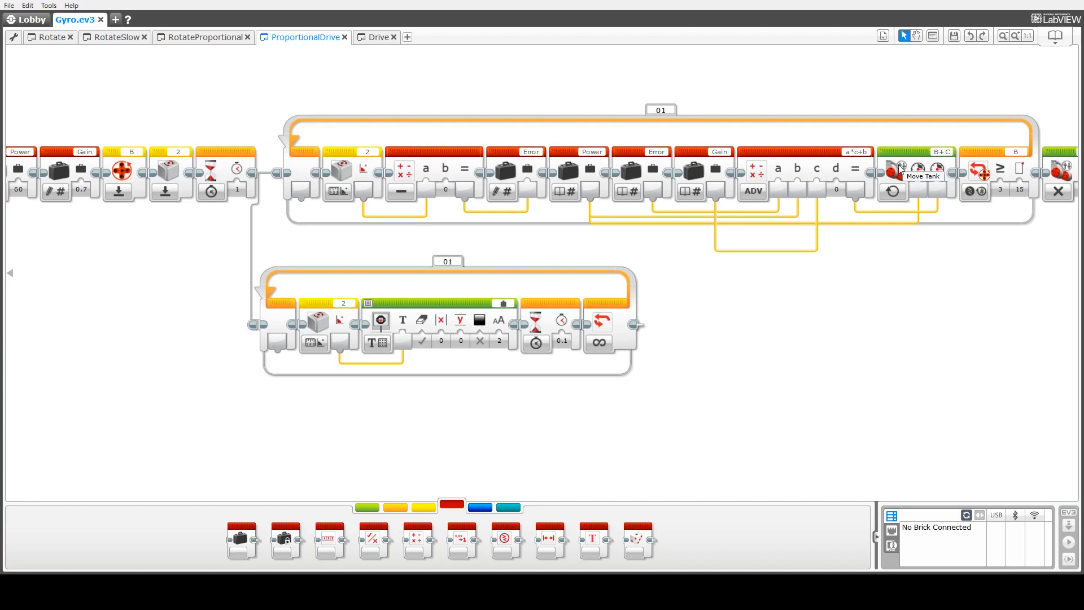
mouse_move(779, 156)
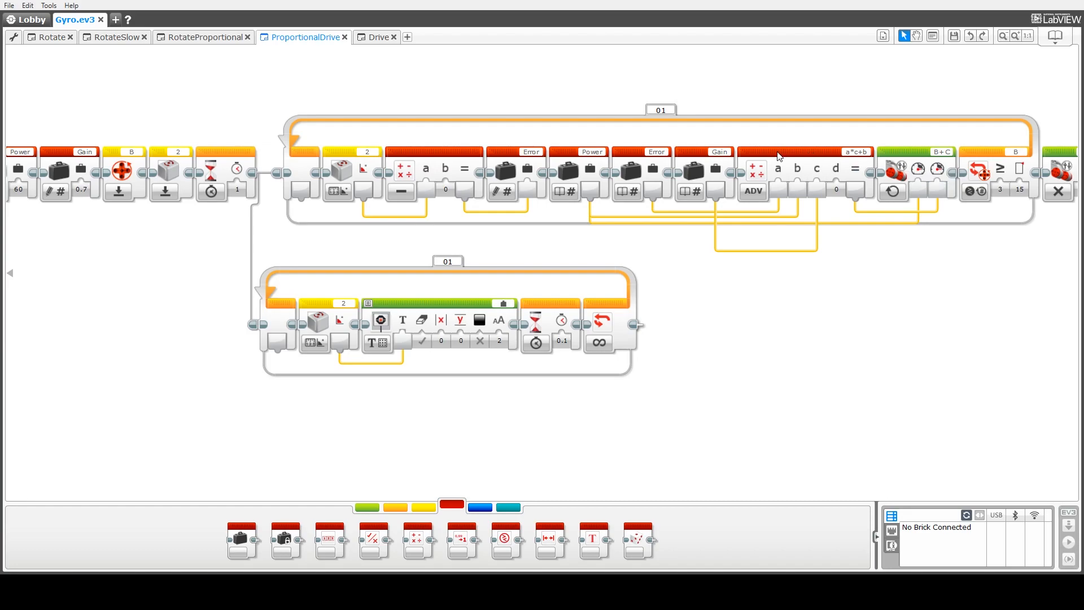
mouse_move(915, 158)
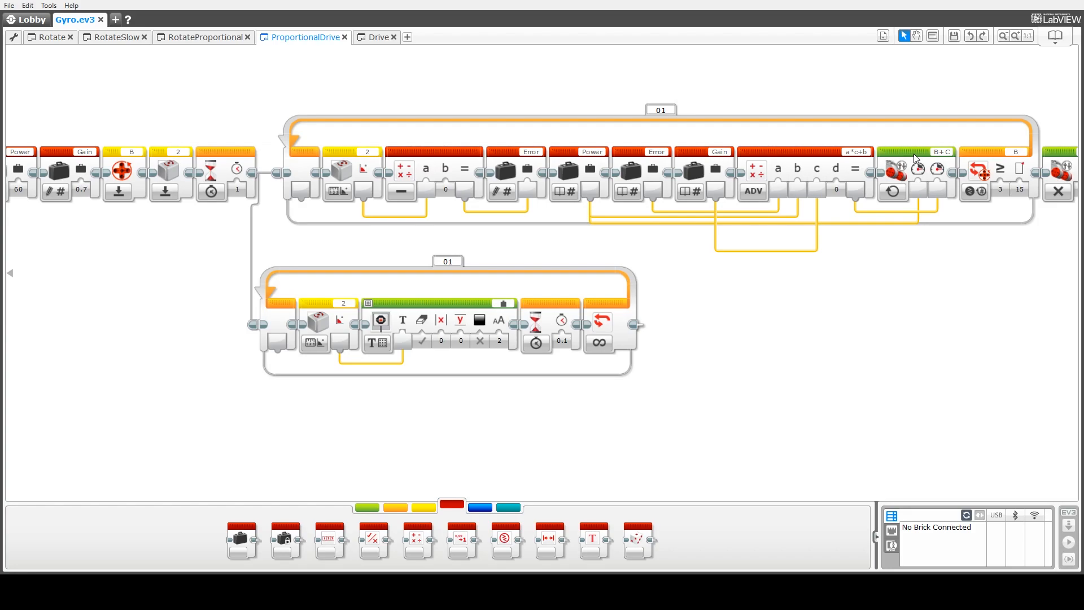
mouse_move(1002, 182)
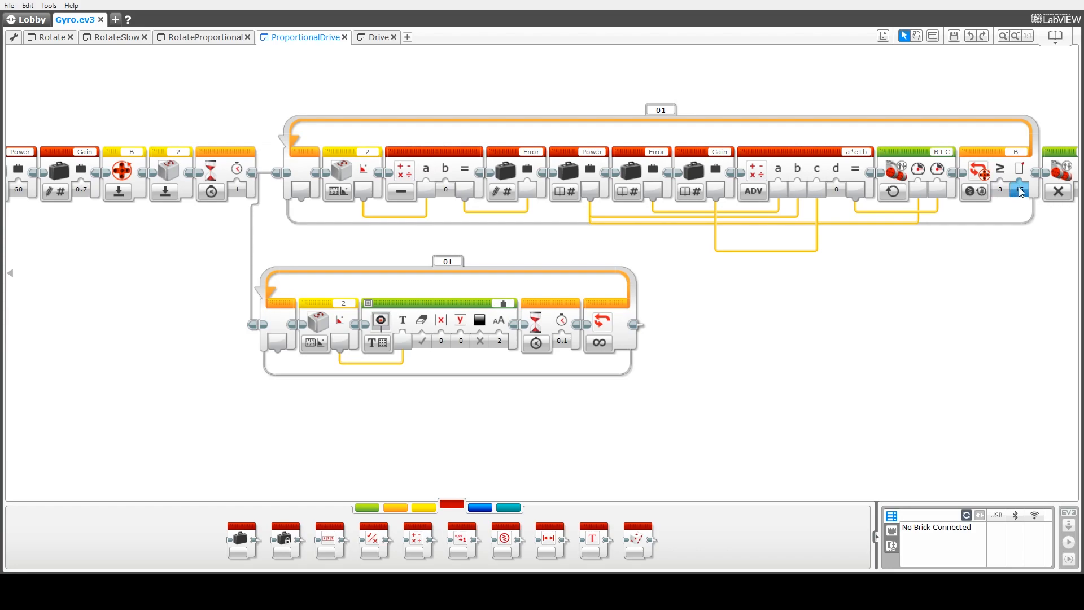
mouse_move(1022, 195)
text(15)
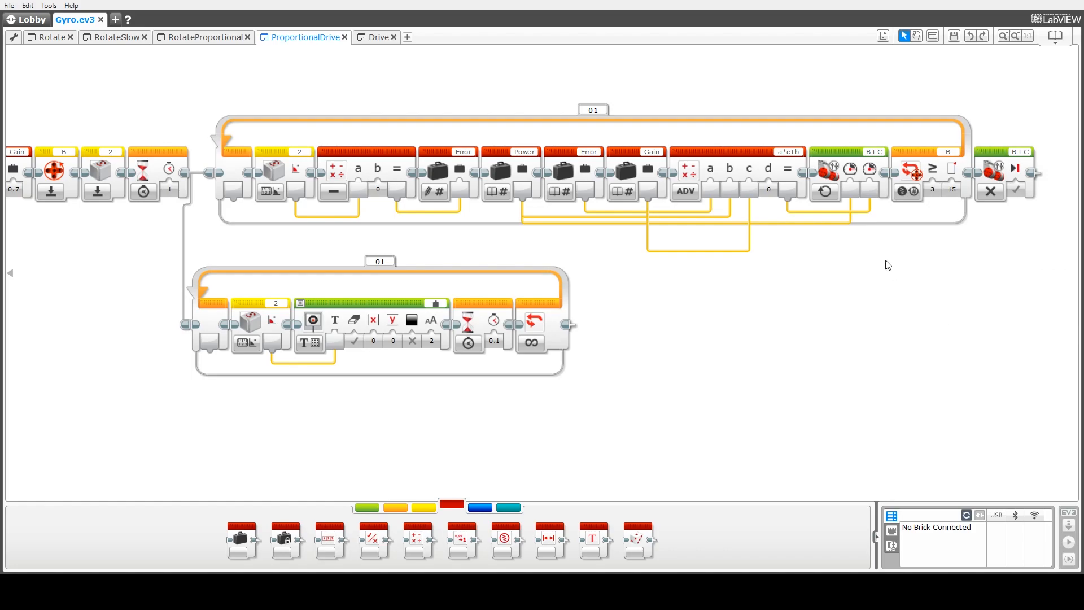
mouse_move(949, 166)
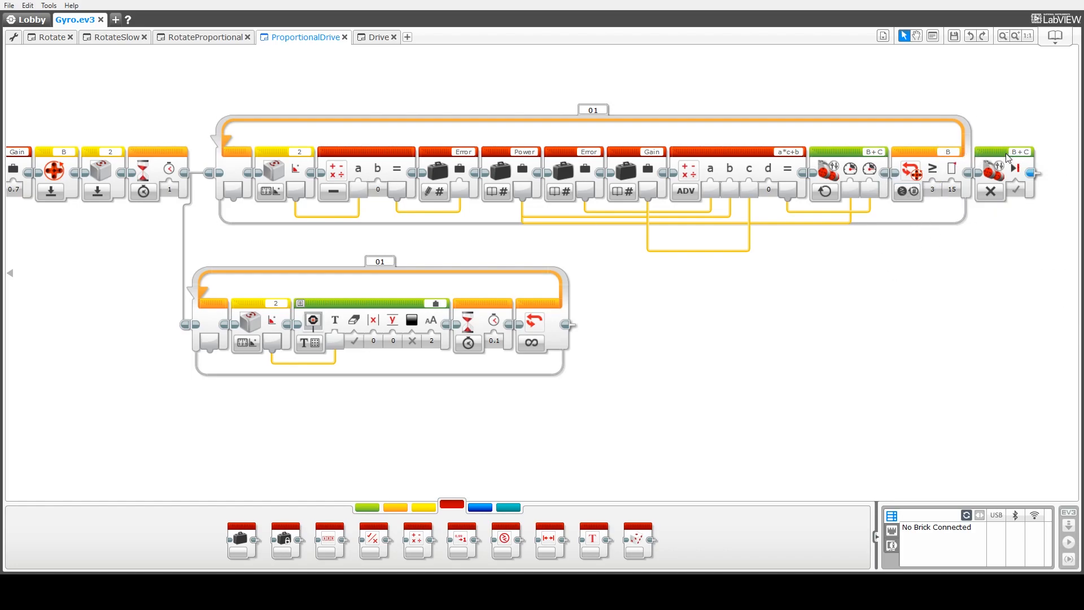
mouse_move(1002, 155)
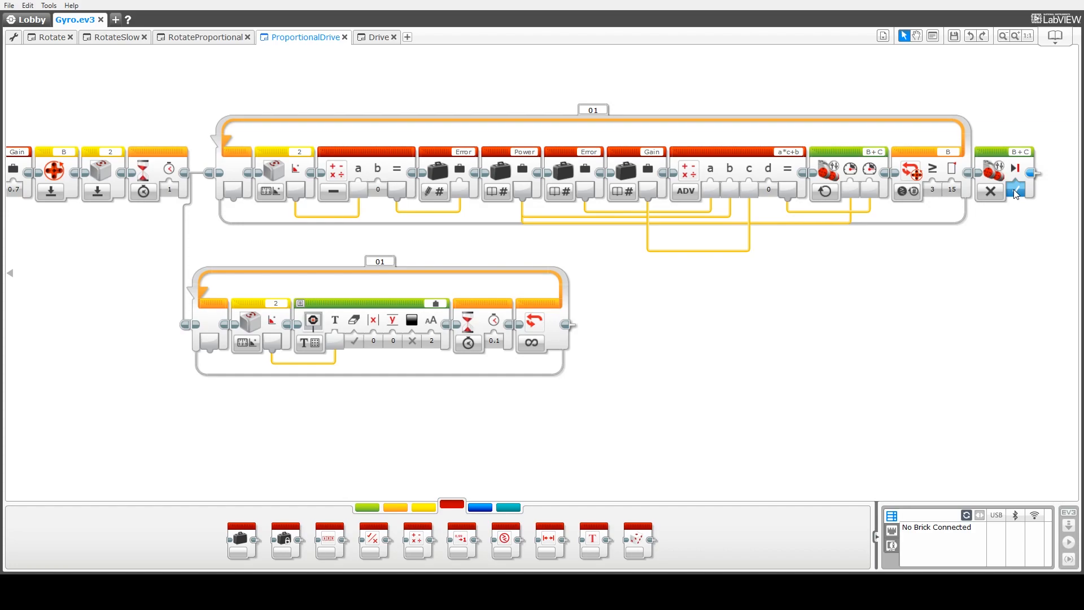
mouse_move(530, 342)
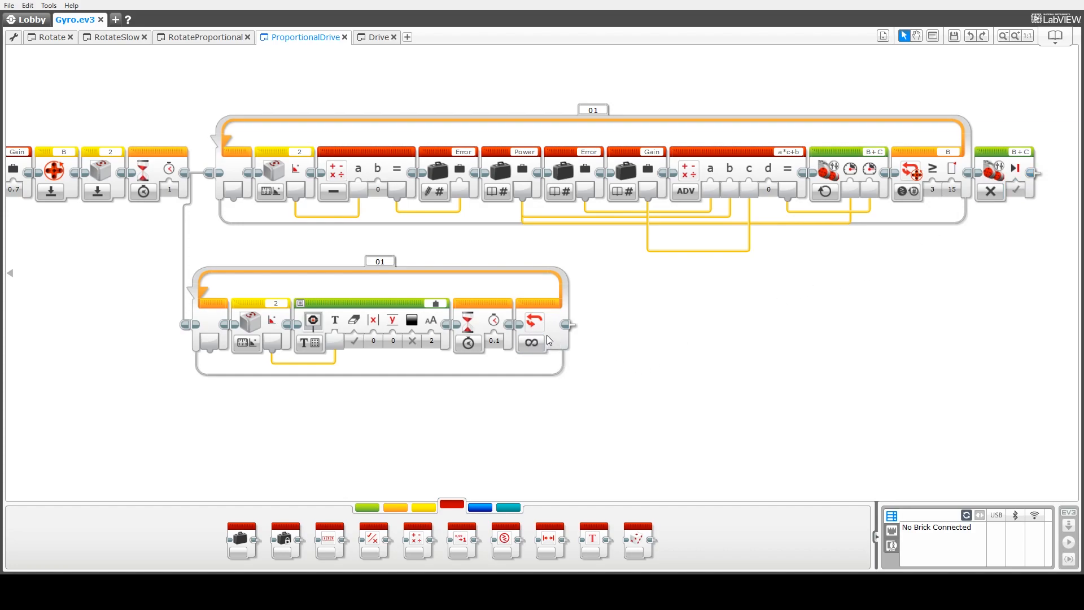
mouse_move(542, 336)
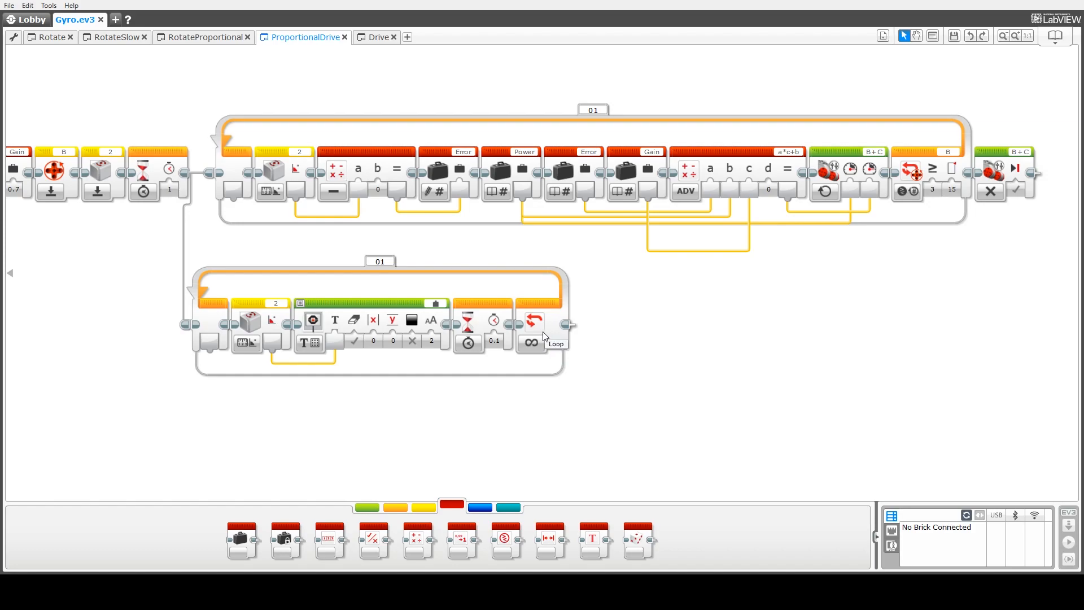